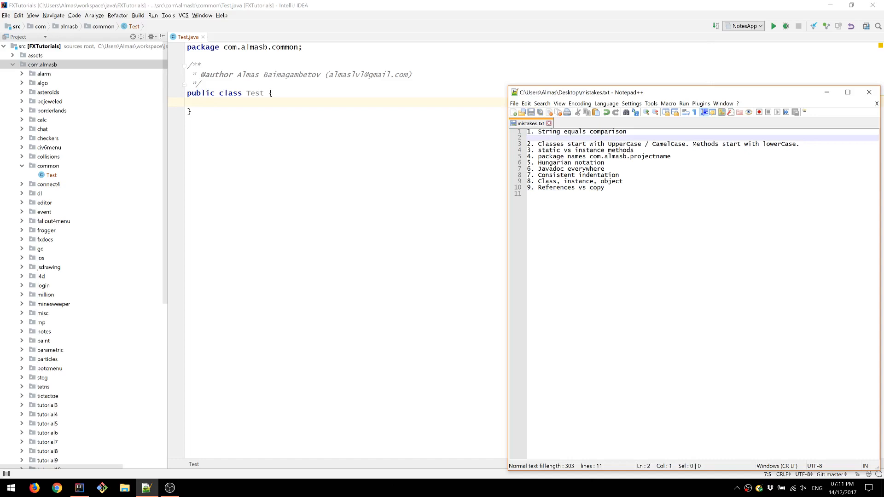
Step: Minimize the Notepad++ mistakes list so the empty Test class shows
click(603, 187)
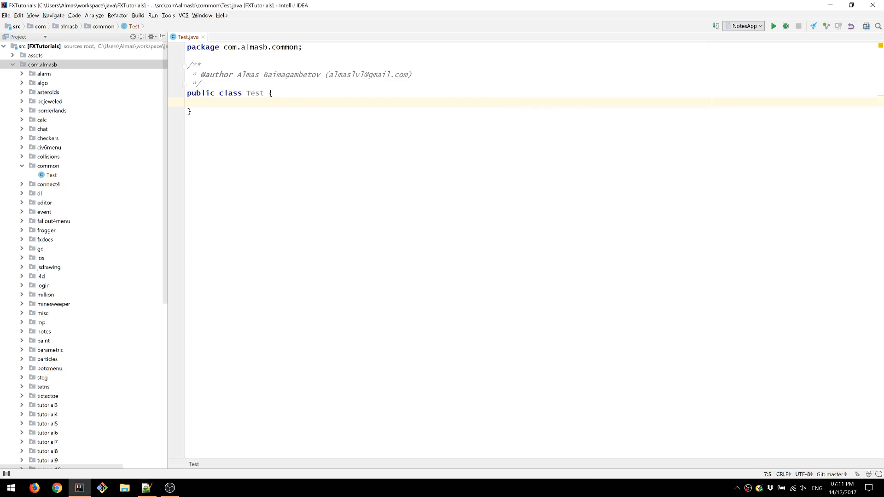
Step: Write a public void method declaring strings s1 and s2 and testing if (s1 == s2)
key(enter)
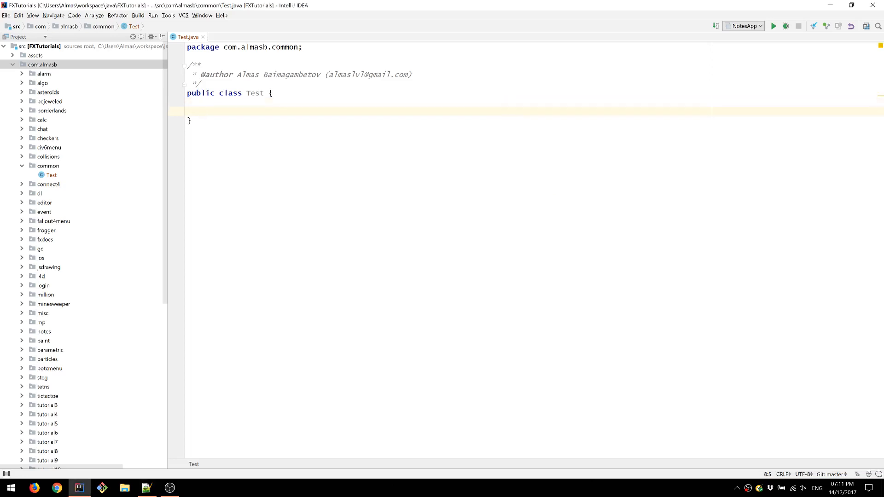
text(public void method() {)
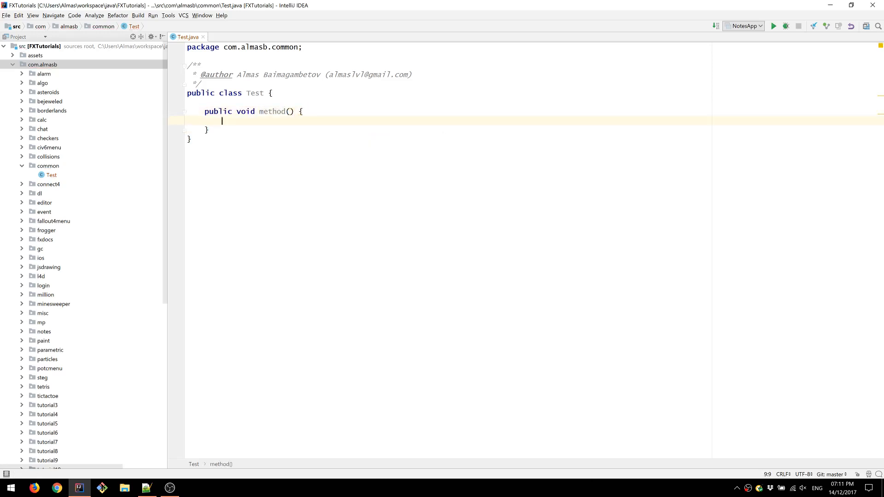
text(String s1 = "";)
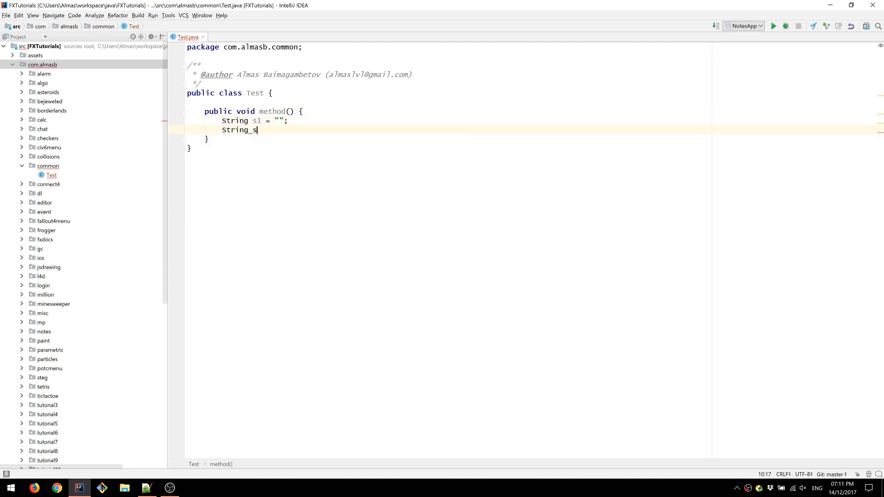
text(2 = "";)
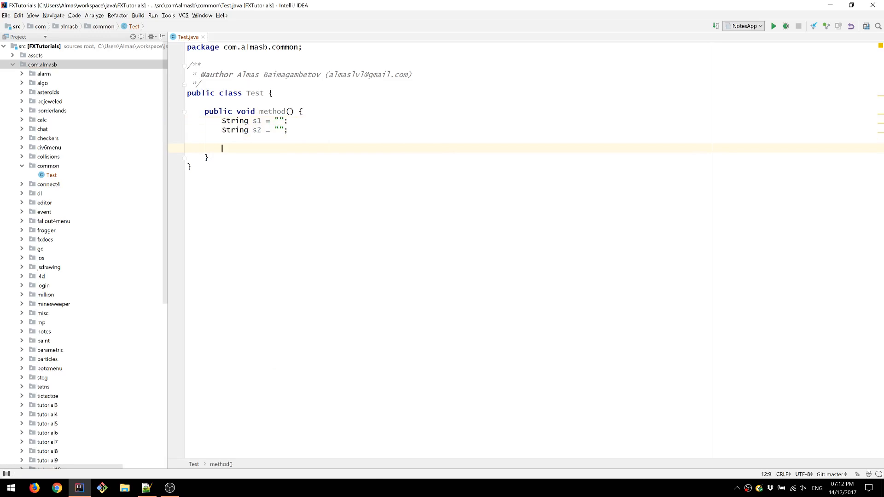
text(if (s1 =)
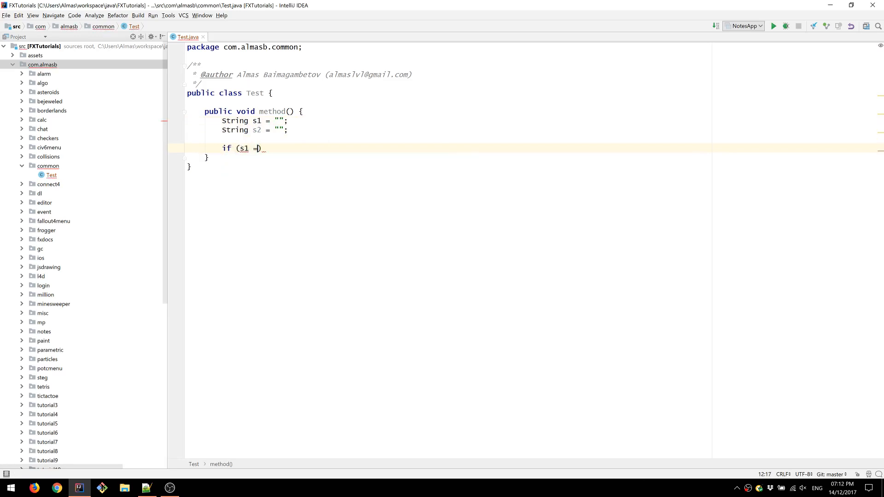
text(= s2) {)
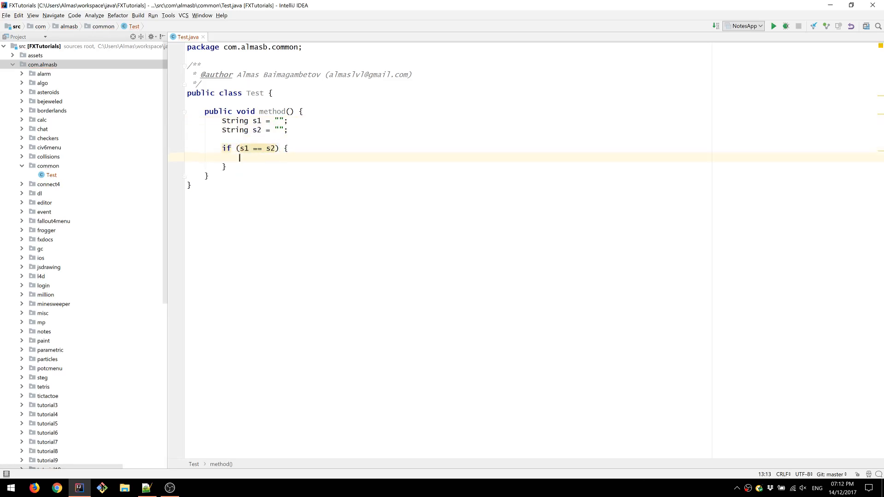
key(Backspace)
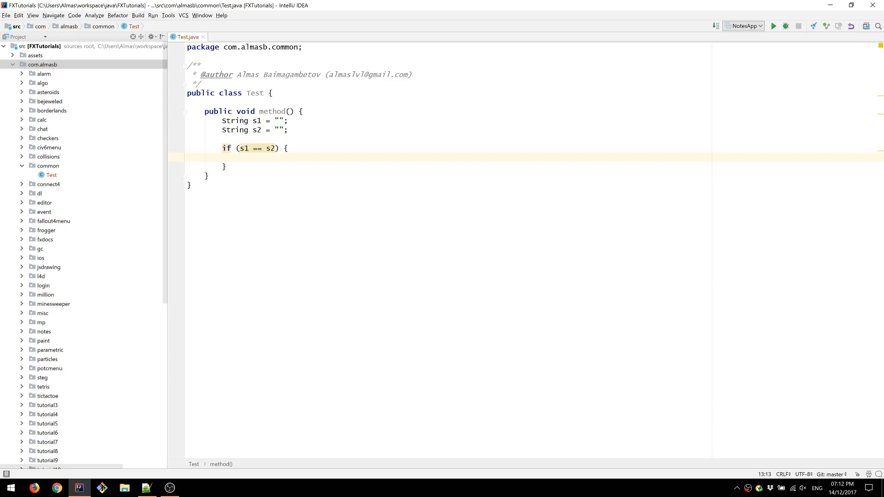
click(259, 120)
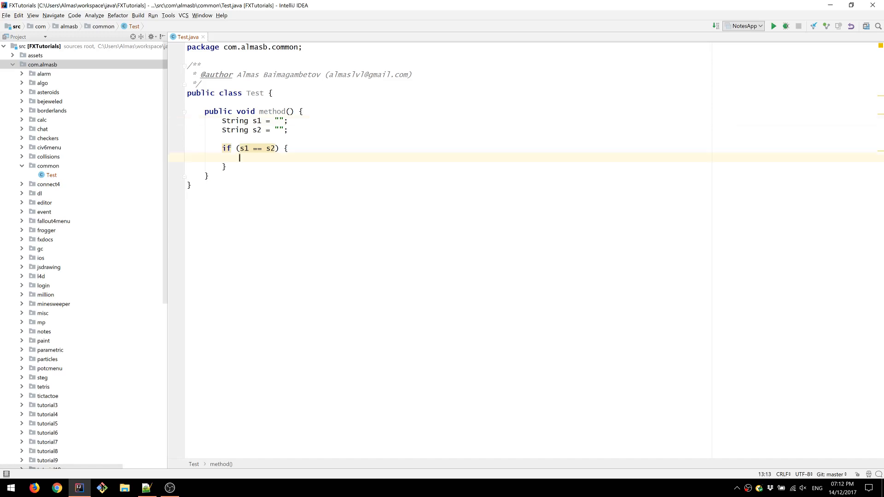
Step: Replace == with s1.equals(s2) and set both strings to "abc"
key(Backspace)
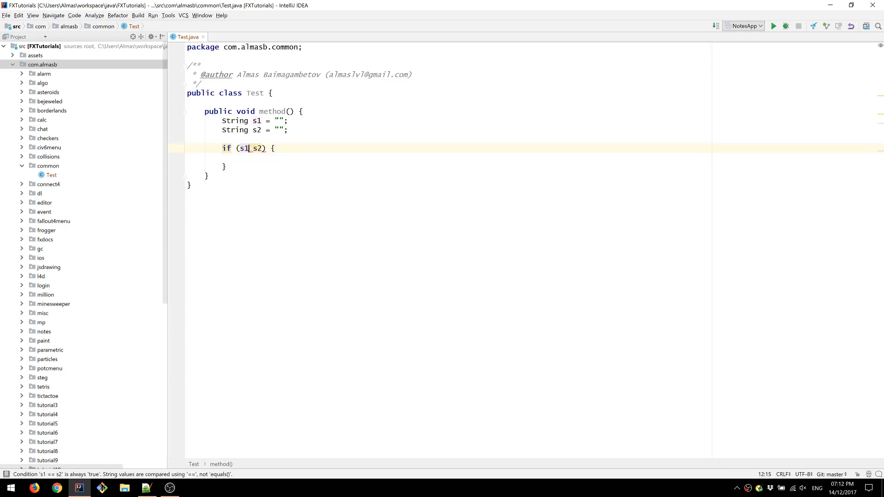
text(.equals())
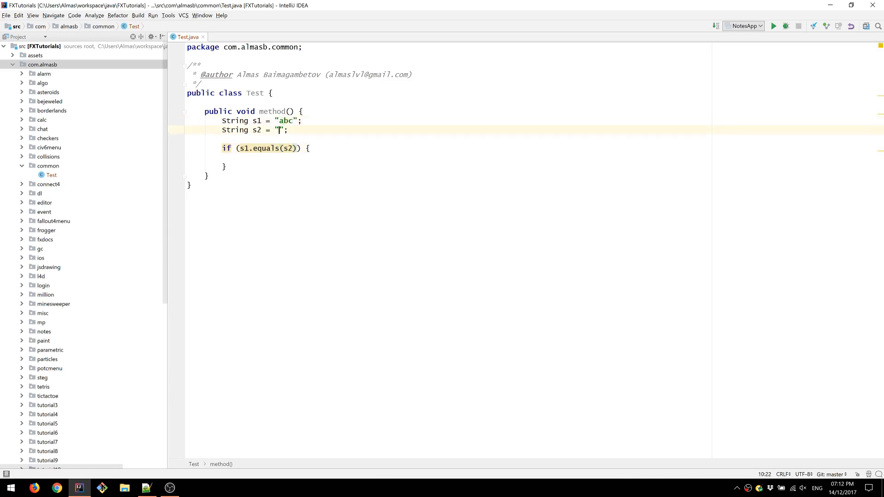
text(abc)
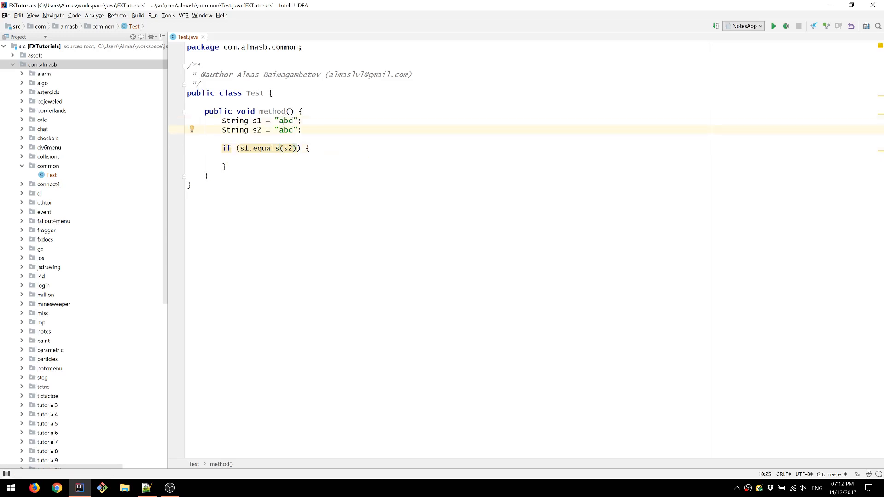
click(291, 120)
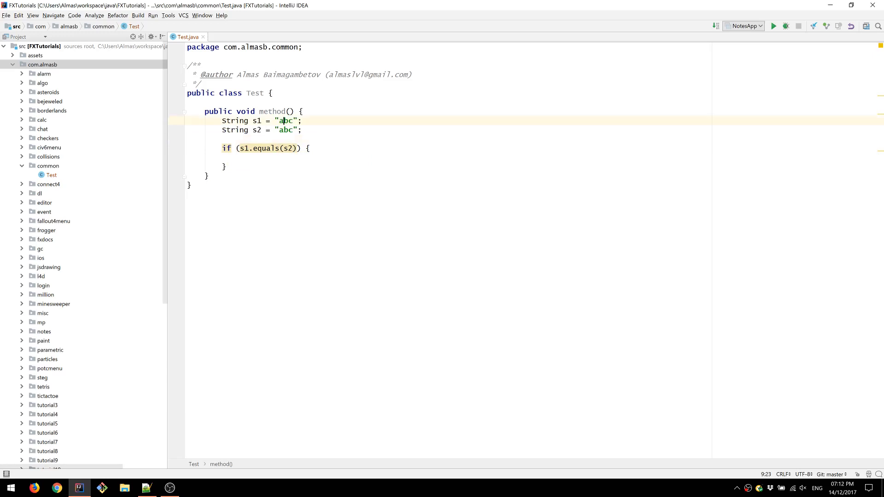
click(293, 129)
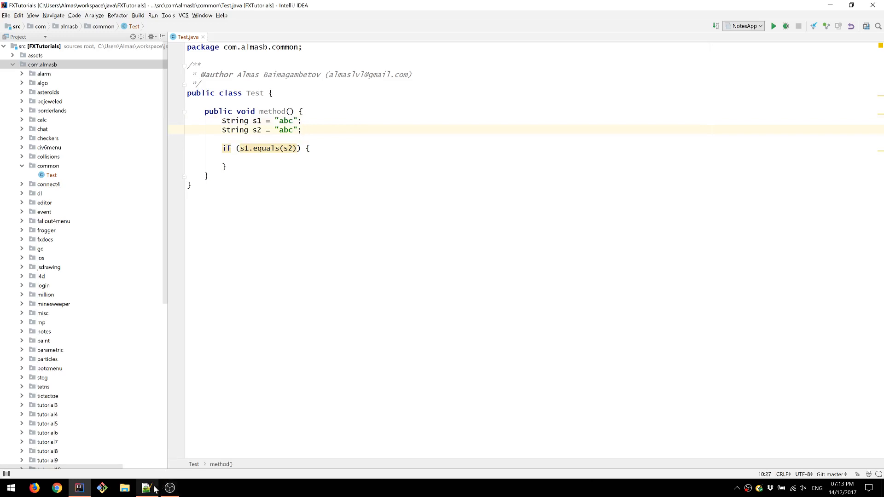
Step: Temporarily retype the class name as StringBuilder to demonstrate naming
click(145, 487)
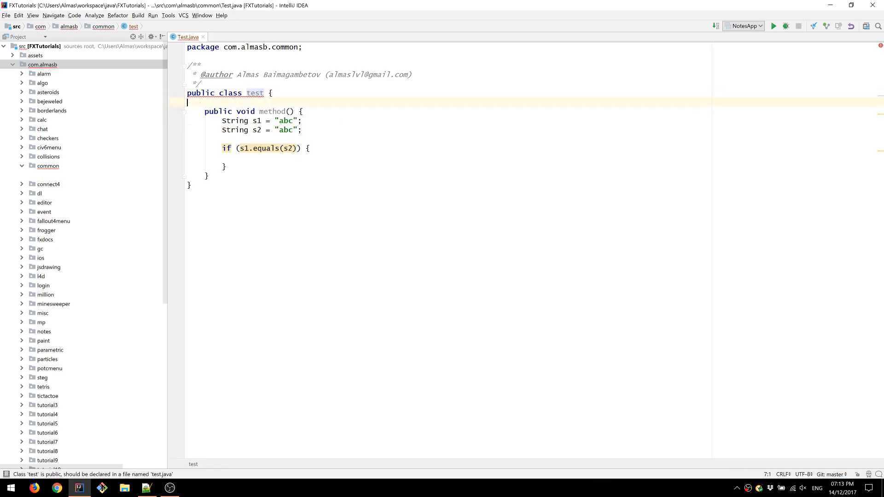
click(256, 93)
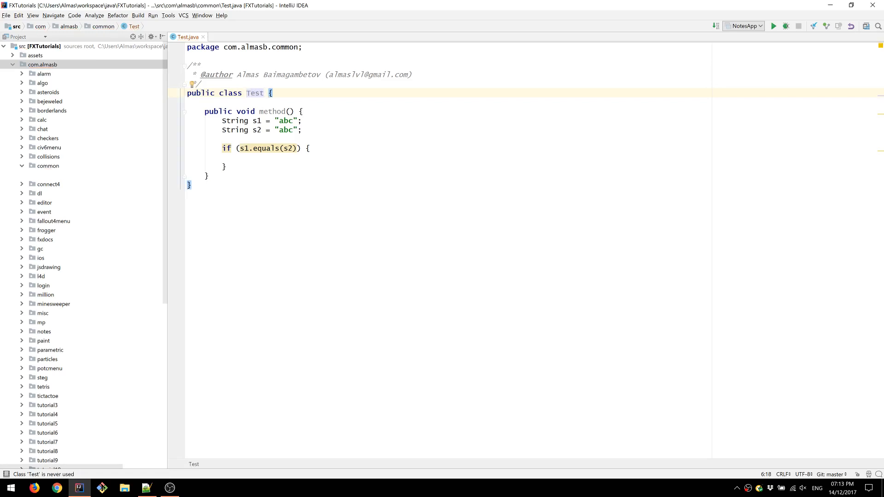
text(Strinb)
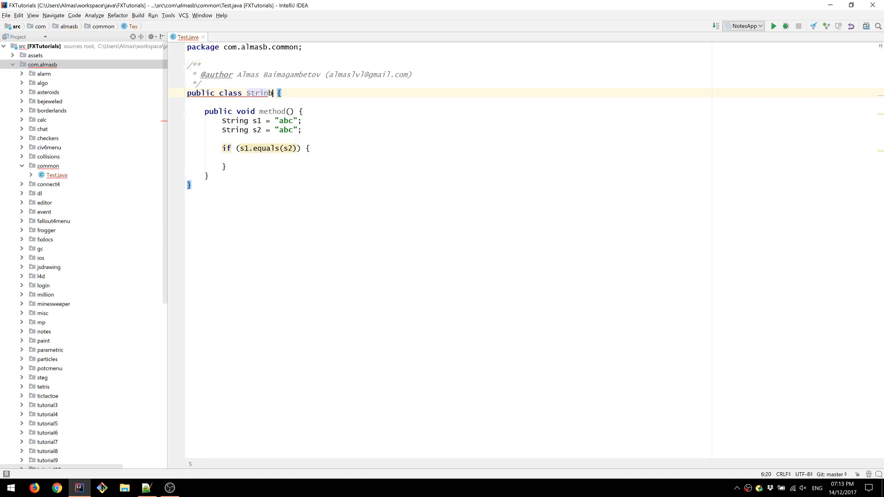
text(Builder)
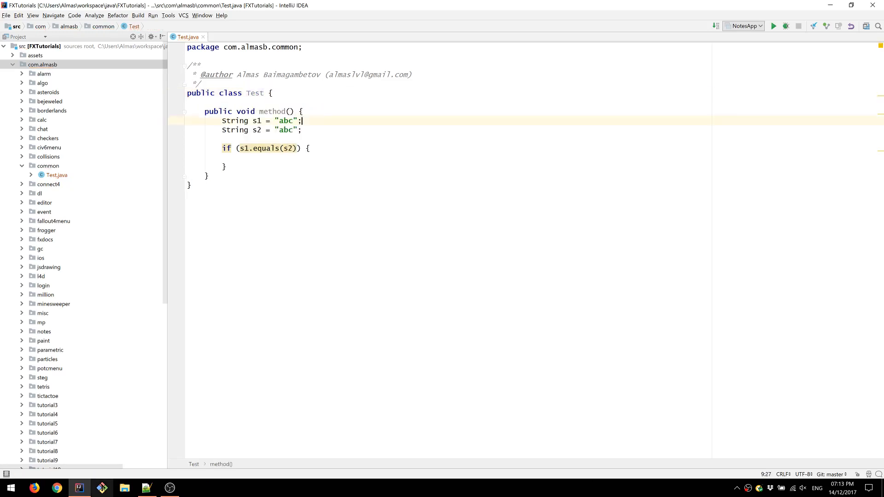
Step: Rename method() to methodNumberTwo
click(146, 488)
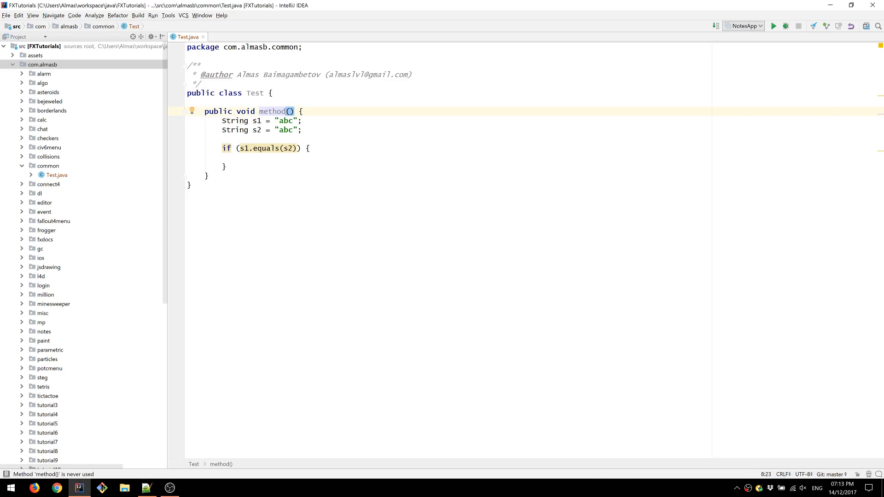
text(NumberT)
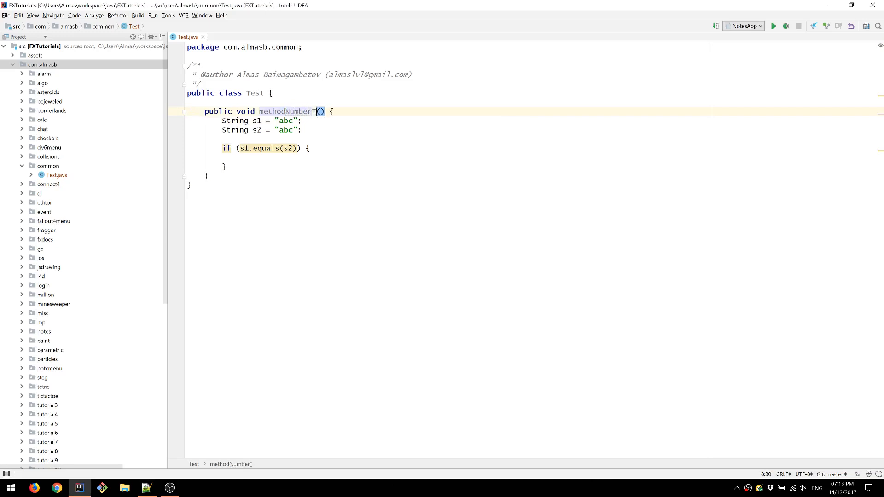
text(wo)
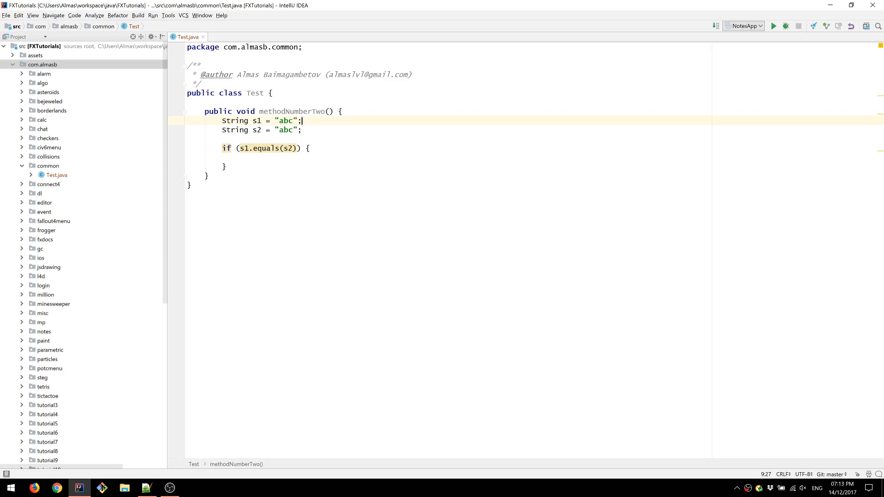
double_click(291, 111)
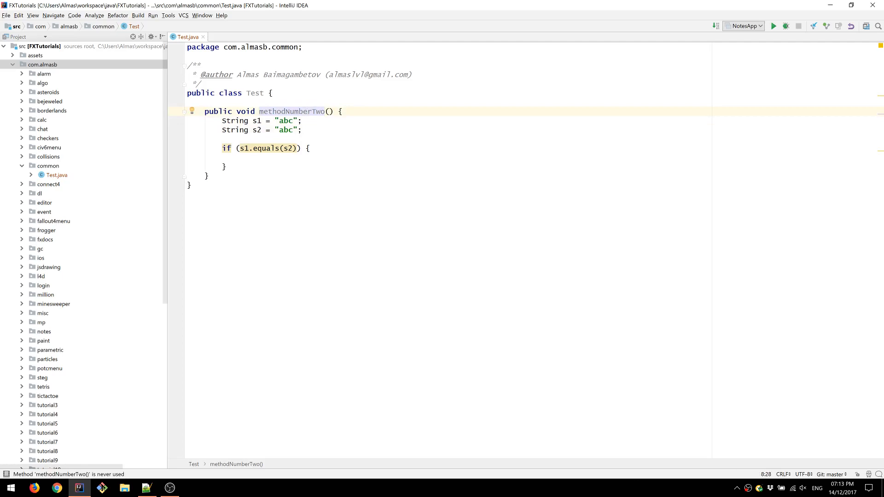
Step: Declare a String variableName on a new line after the two strings
key(enter)
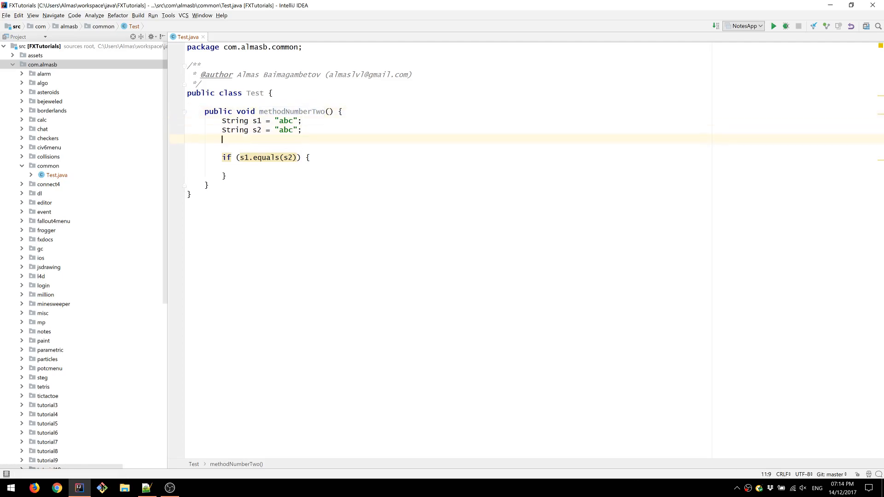
text(string_va)
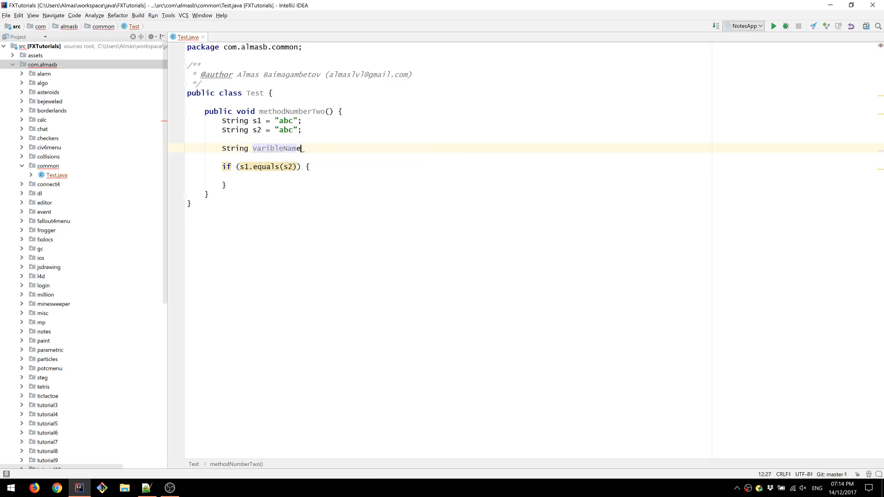
text(;)
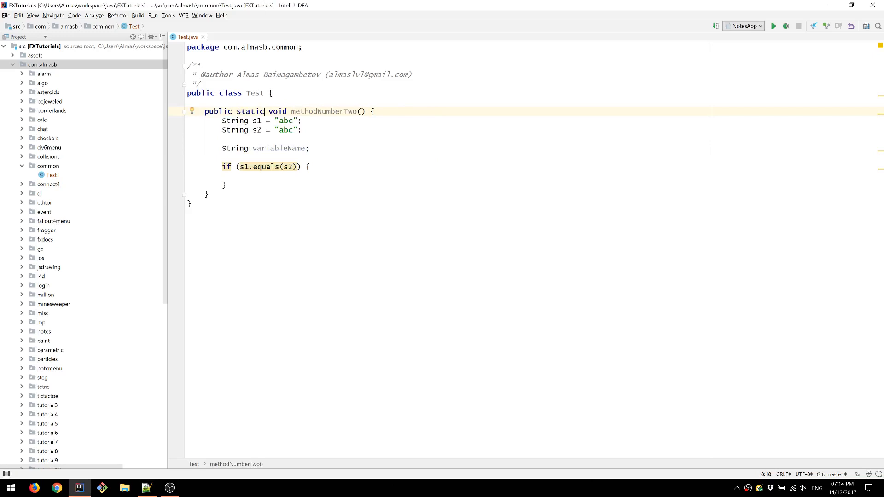
Step: Add an empty public void method2() to Test and check its unused warning
text(public void)
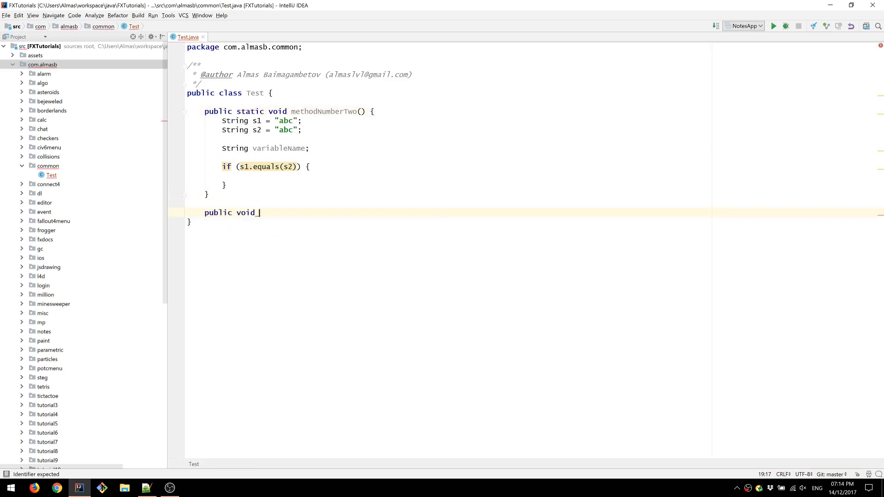
text(met)
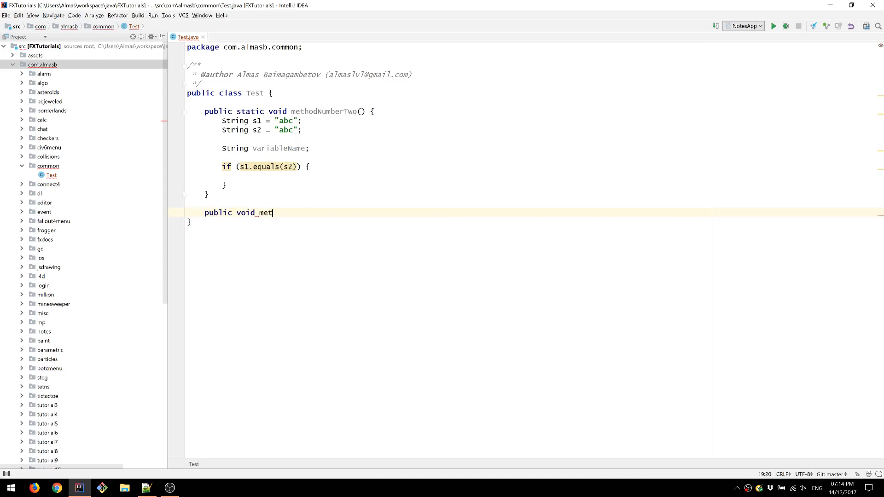
text(hod2() {})
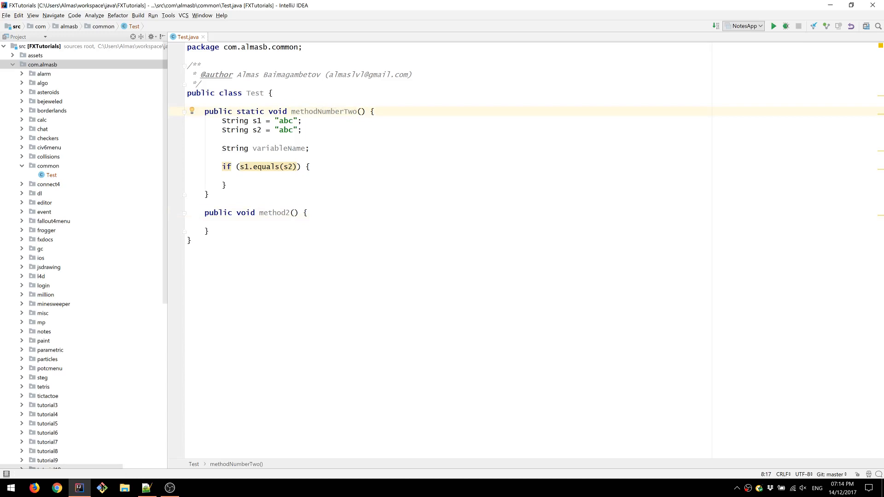
click(272, 213)
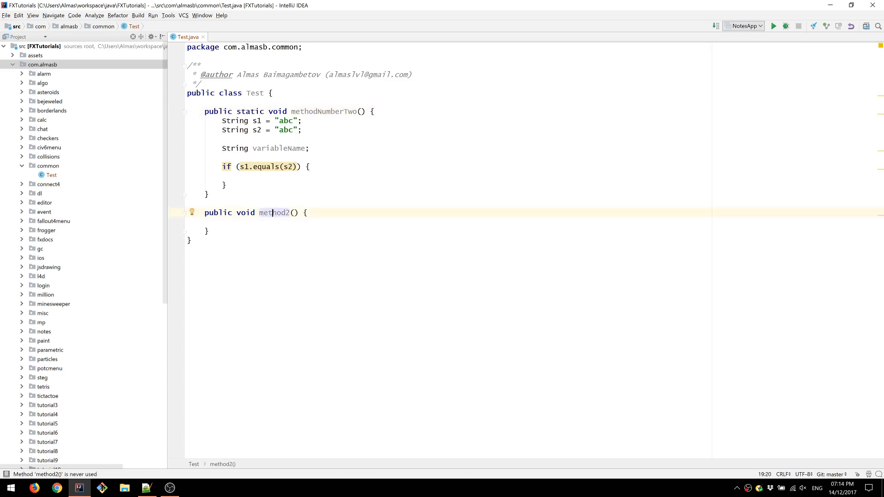
click(226, 186)
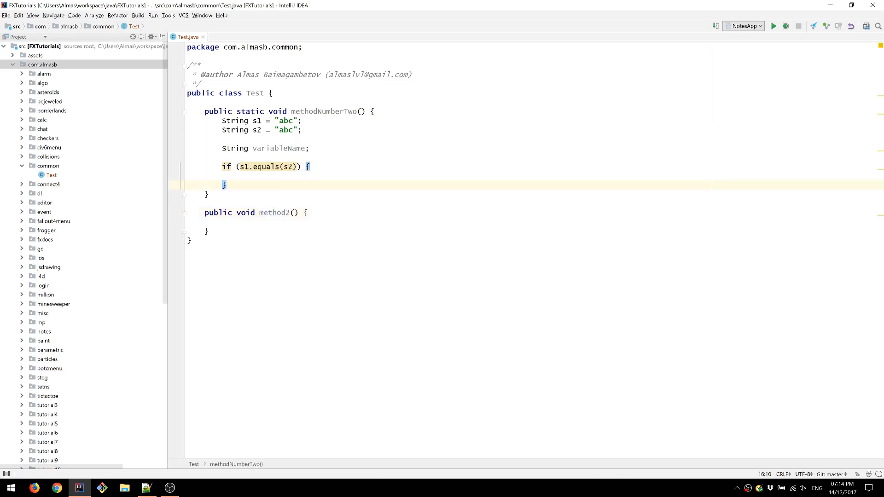
Step: In methodNumberTwo, create Test obj1 = new Test() and call obj1.method2()
click(373, 111)
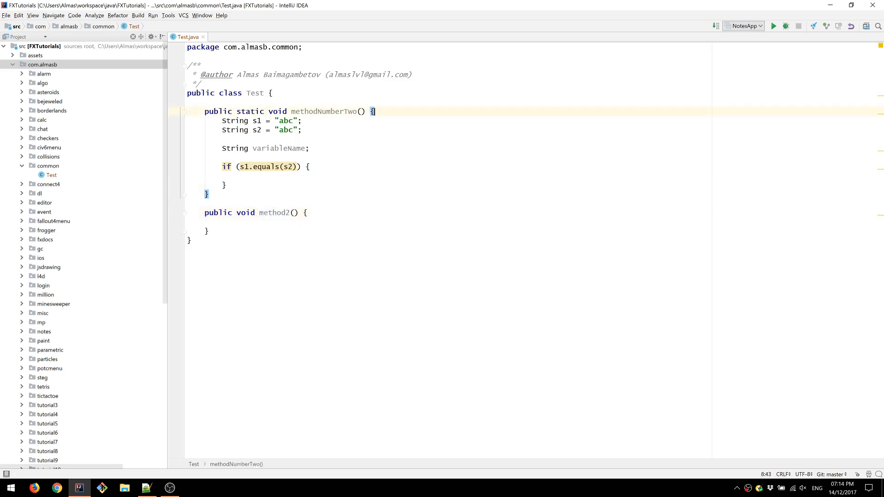
text(Test.methodNumberTwo();;)
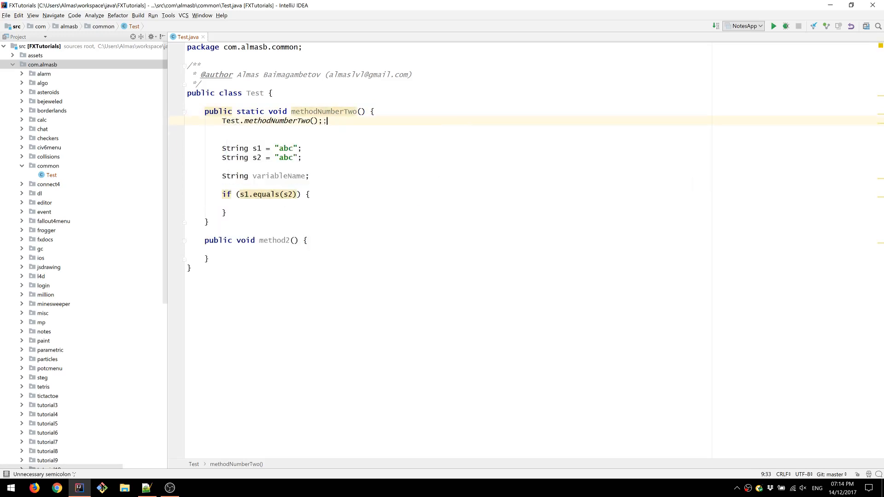
key(Backspace)
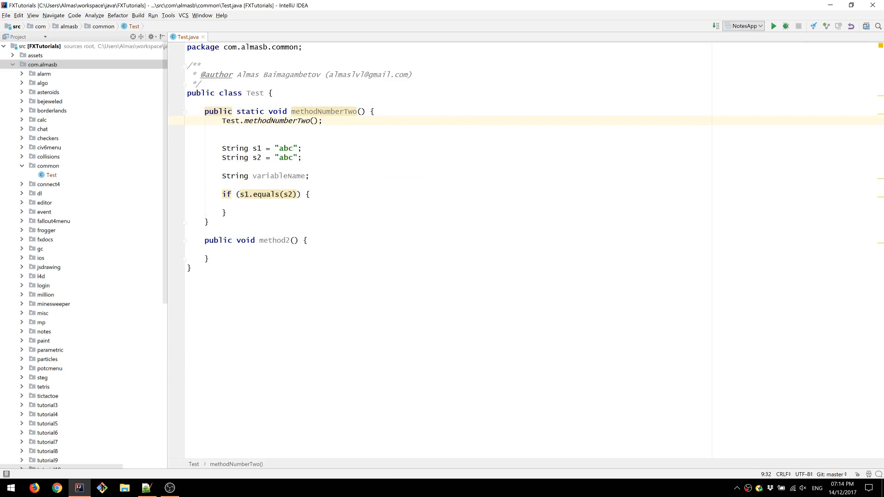
click(228, 121)
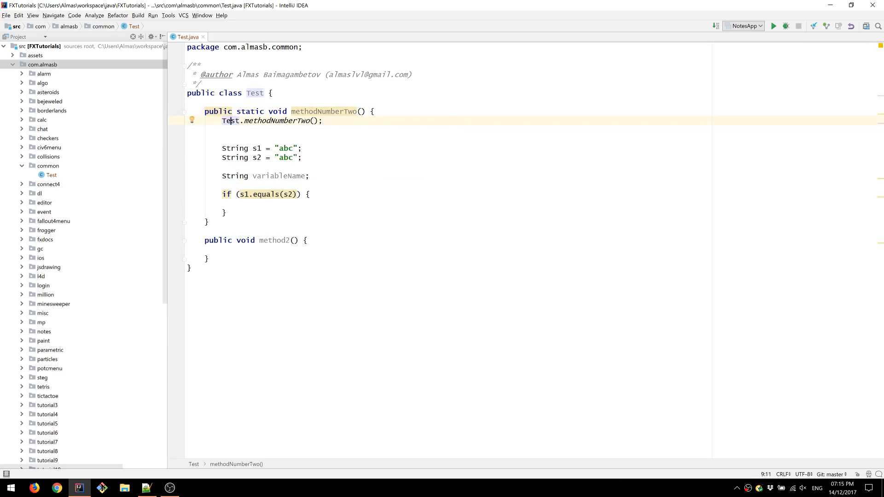
key(enter)
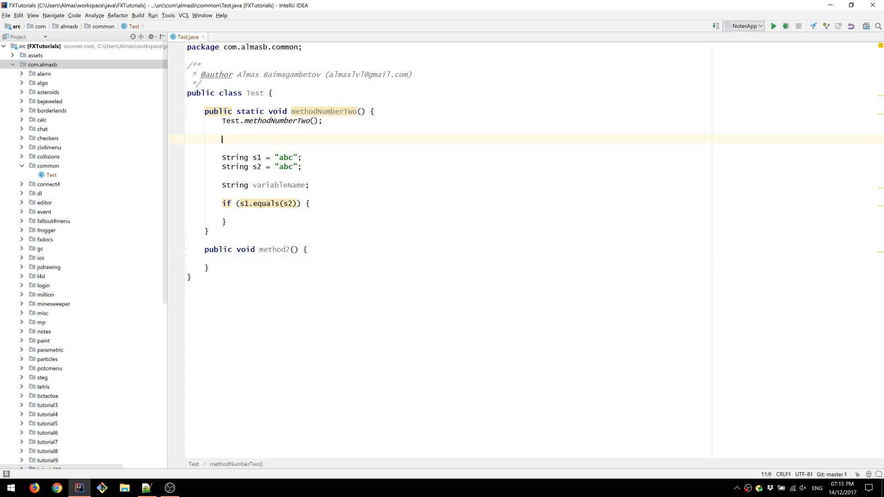
text(Test)
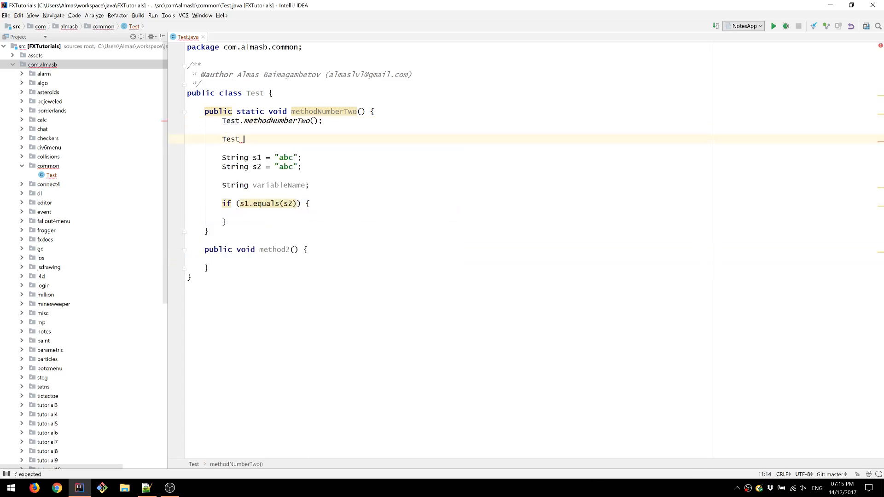
text(obj1 = new)
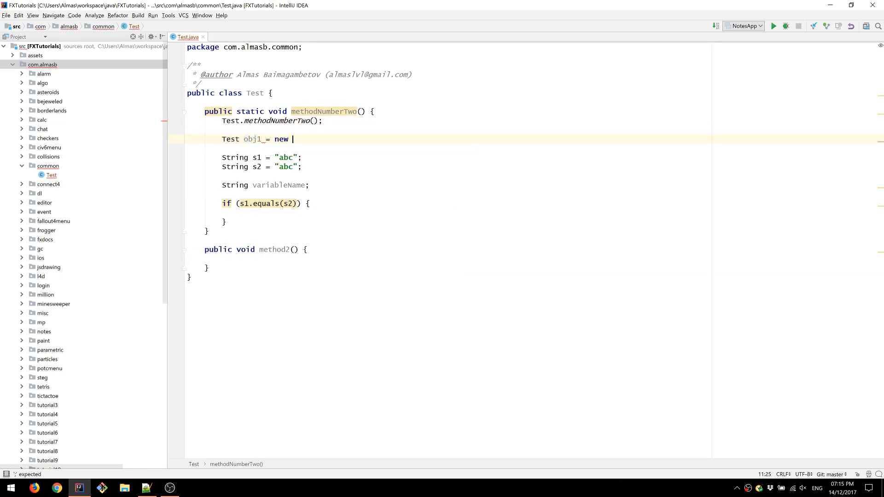
text(Test();)
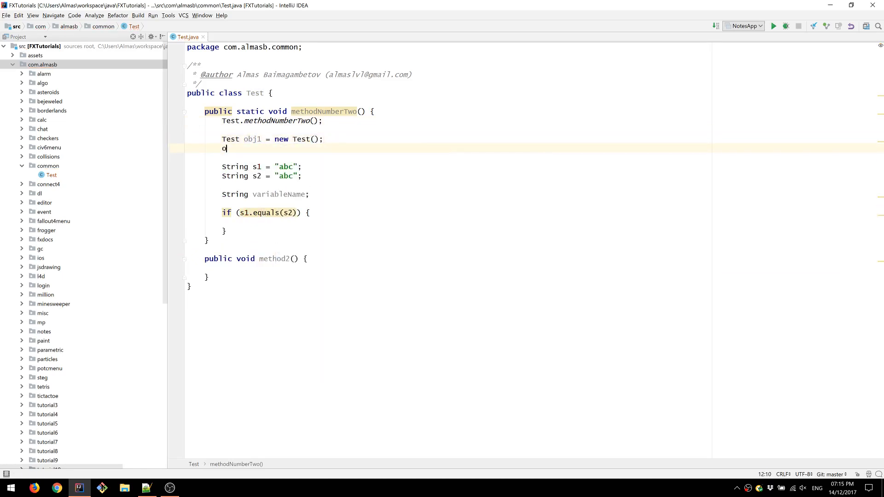
text(bj1.method2();;)
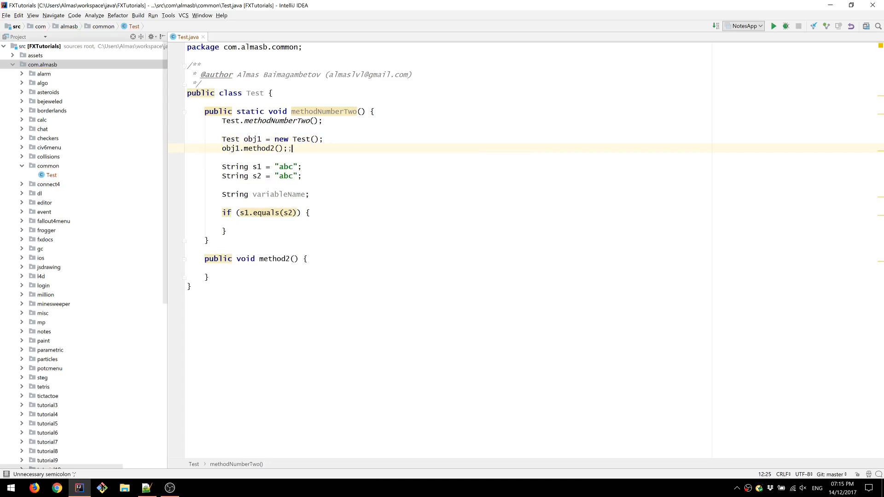
key(BackSpace)
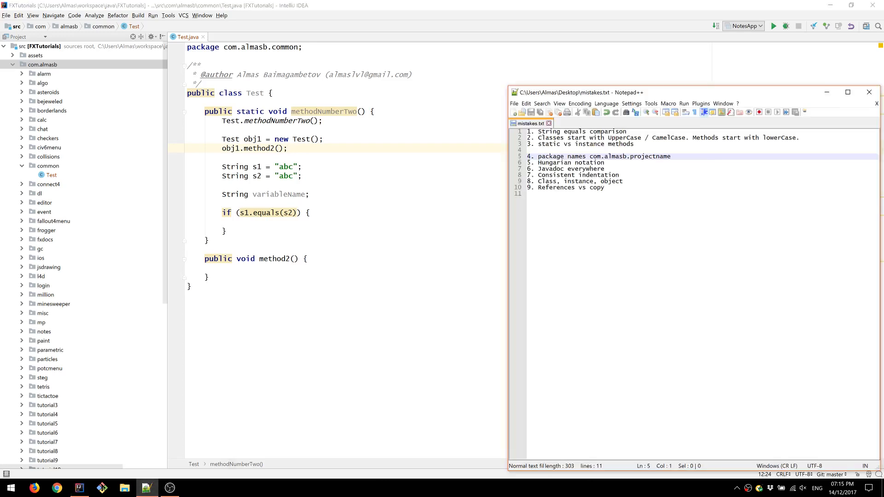
Step: Return to the code and highlight the package name common
click(592, 151)
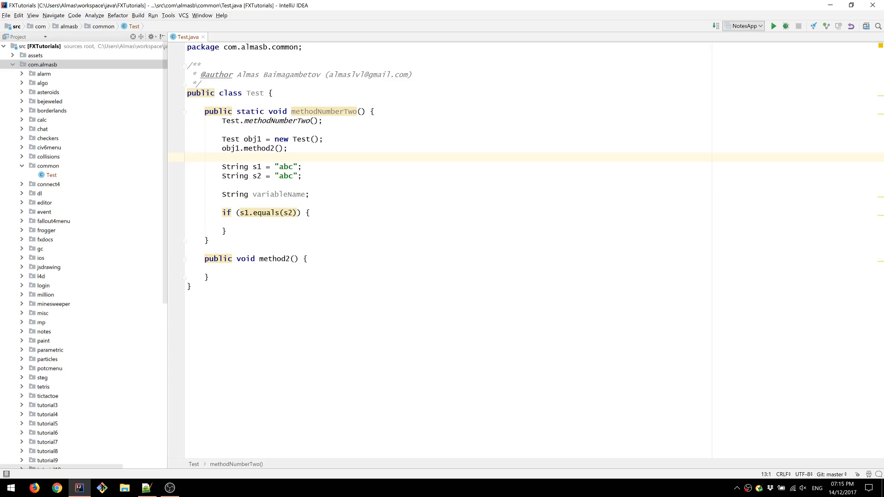
click(254, 93)
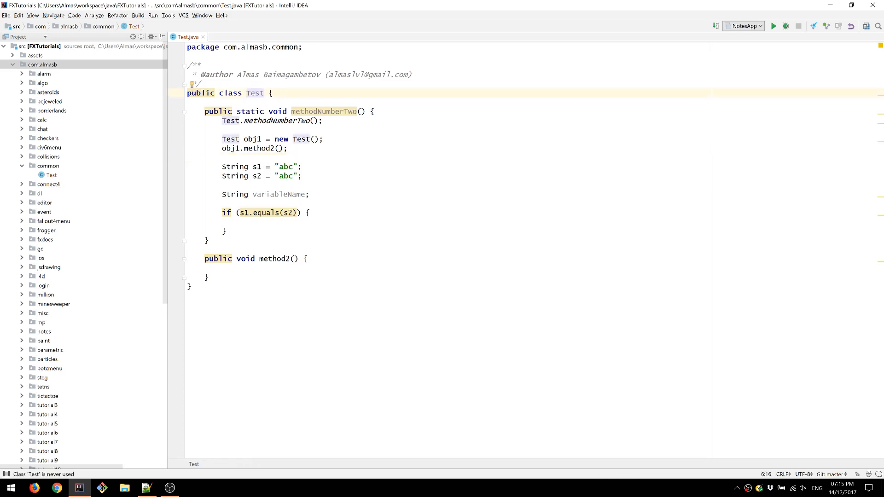
double_click(286, 47)
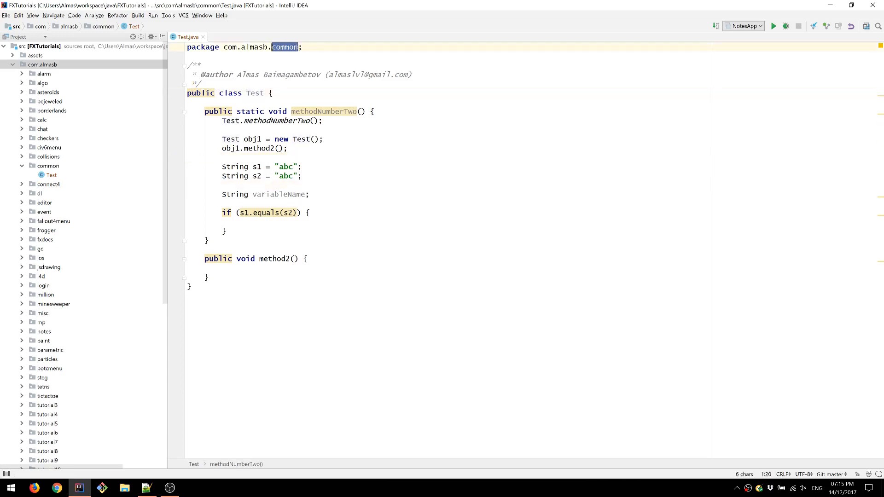
click(372, 111)
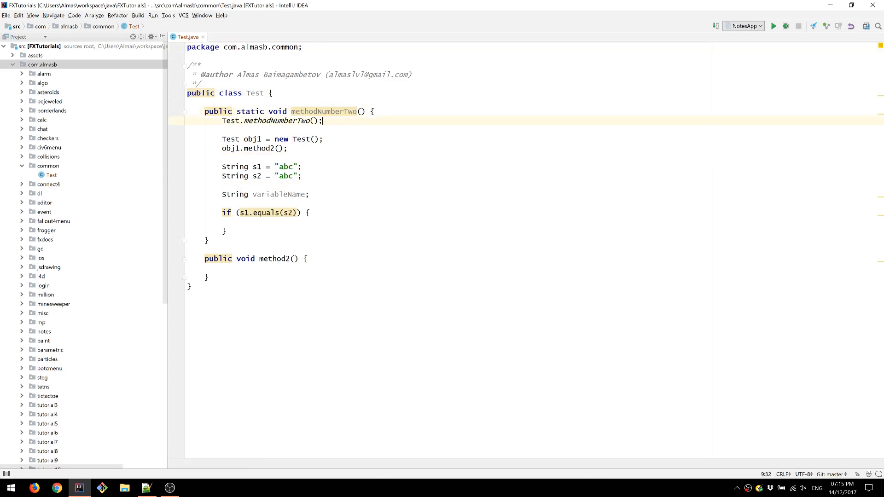
click(192, 268)
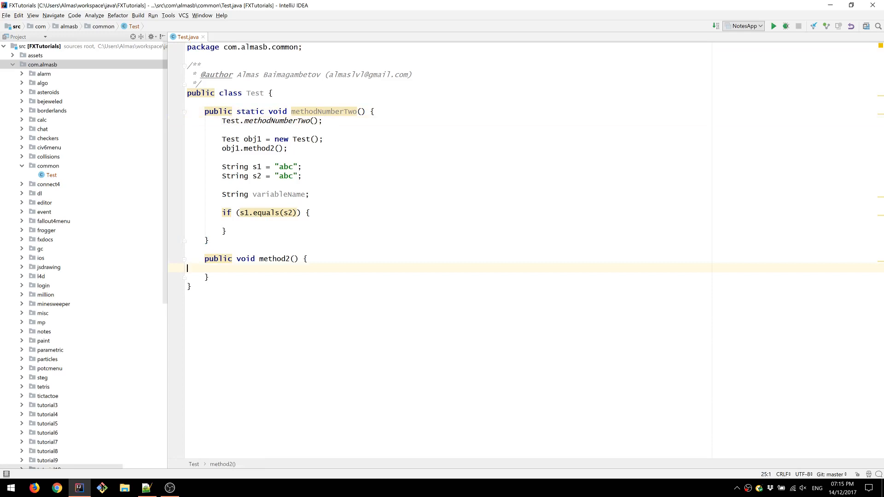
double_click(284, 47)
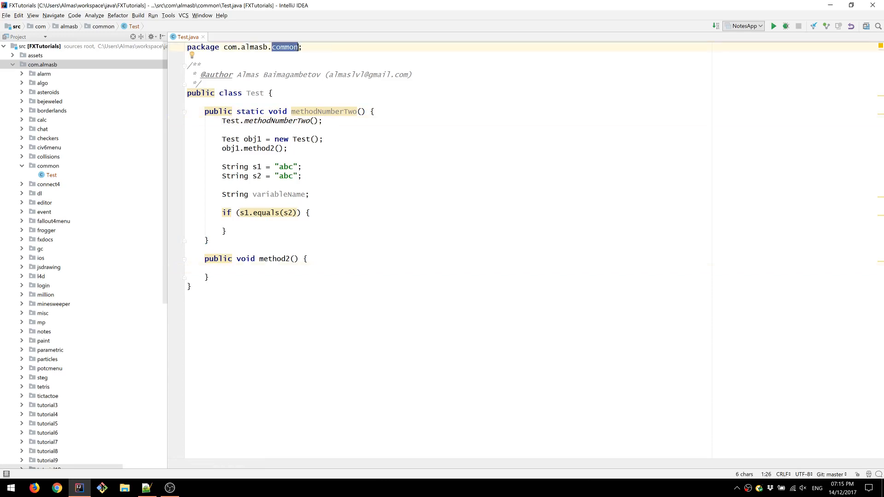
Step: Add the comments // Mario and // com.almasb.mario inside method2
click(221, 277)
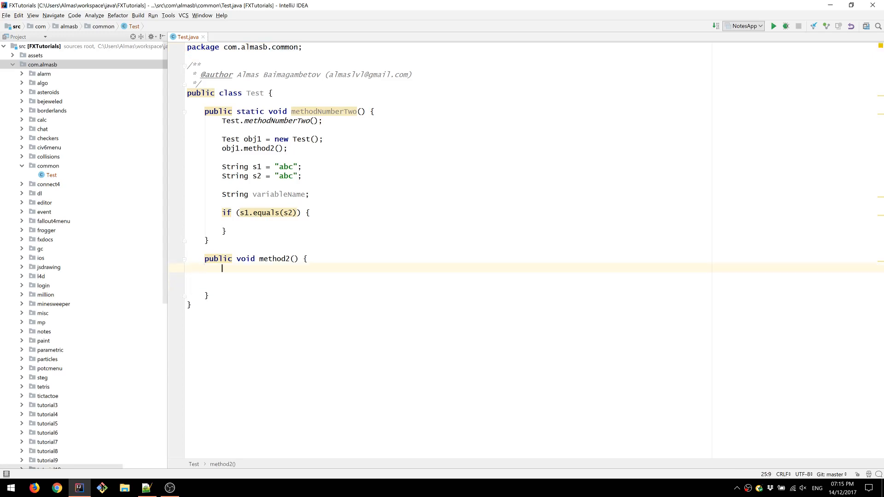
text(// Mario)
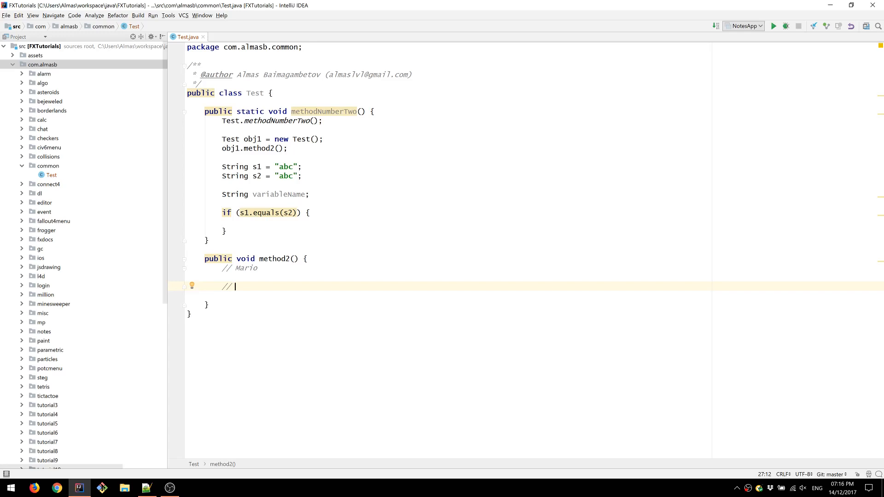
text(com.)
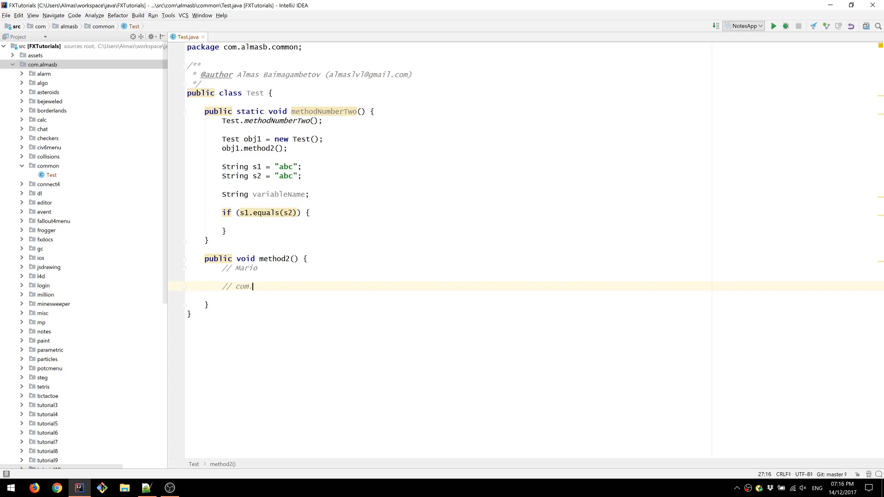
text(almasb.)
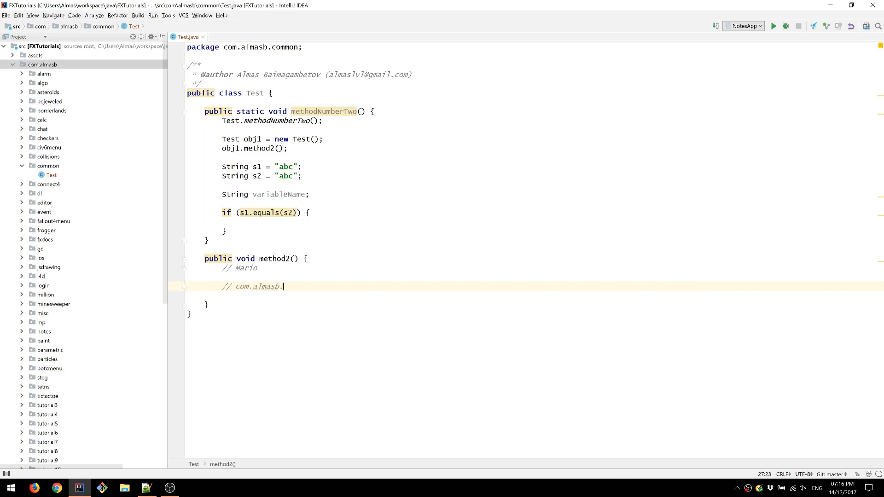
text(mario)
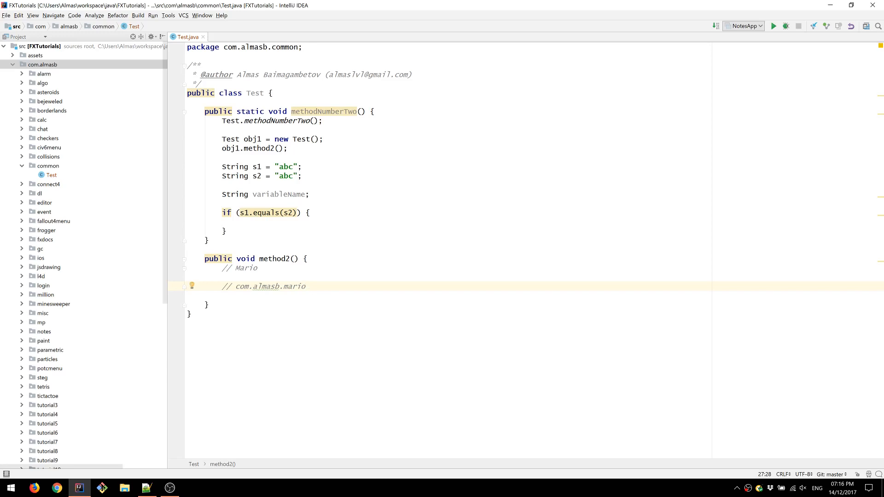
click(207, 305)
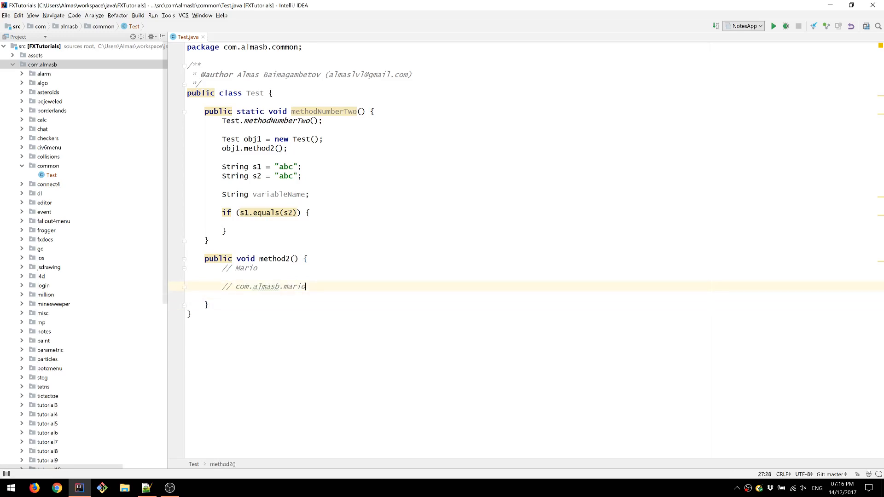
click(146, 488)
text(C)
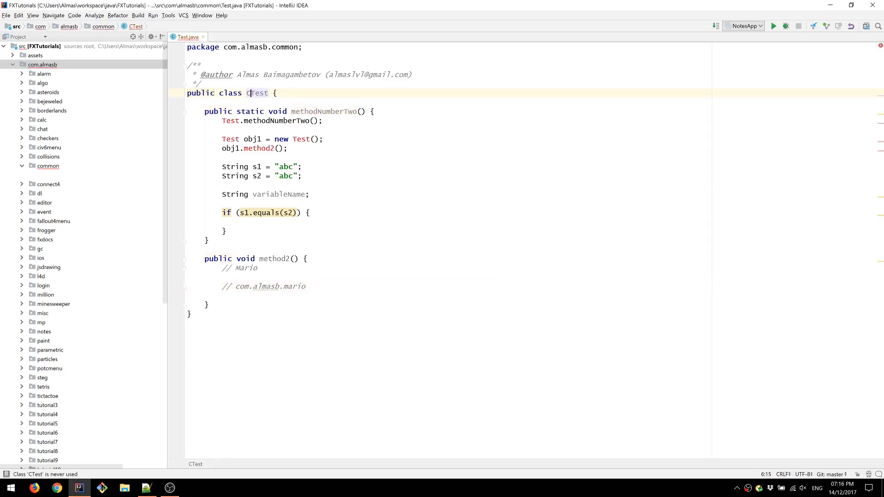
text(I)
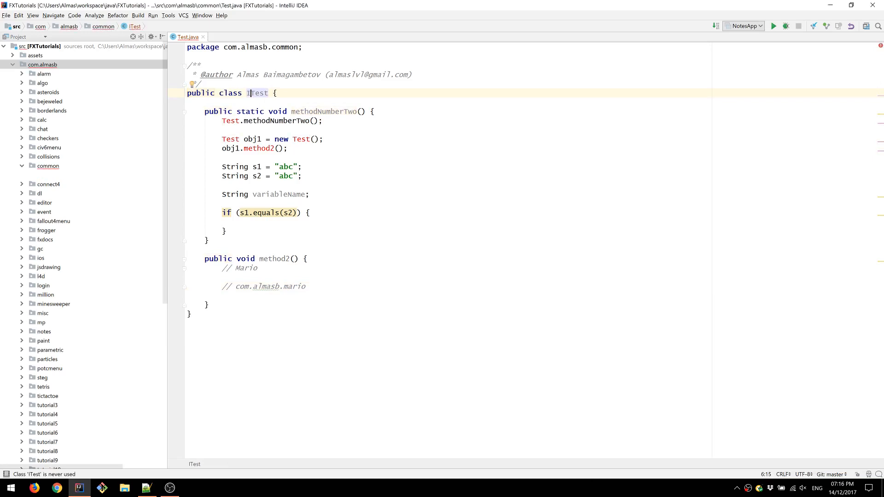
key(BackSpace)
text(g_)
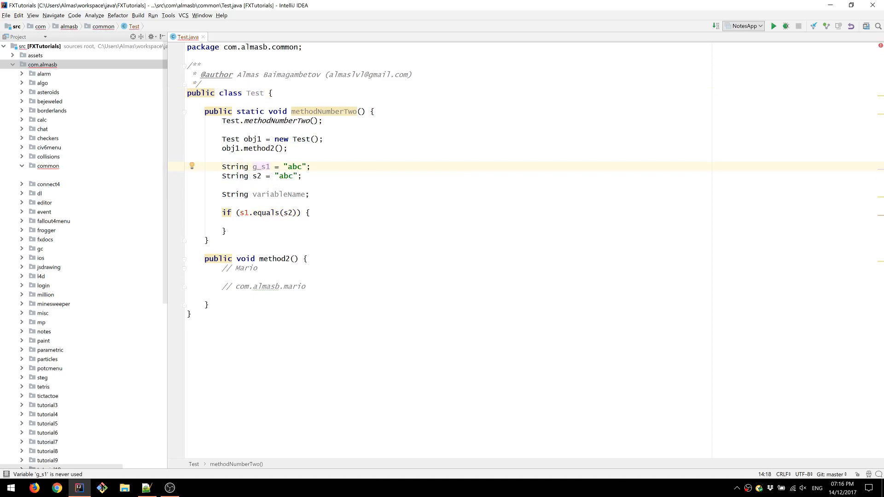
text(m)
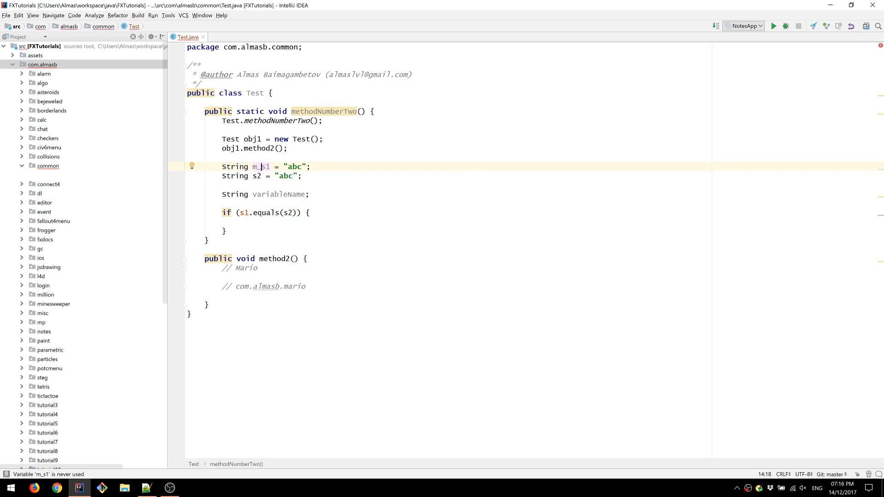
key(Backspace)
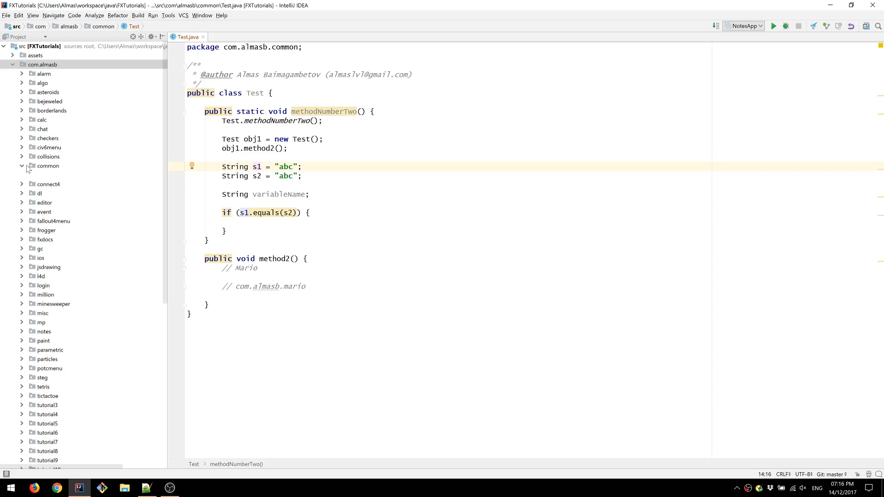
click(301, 166)
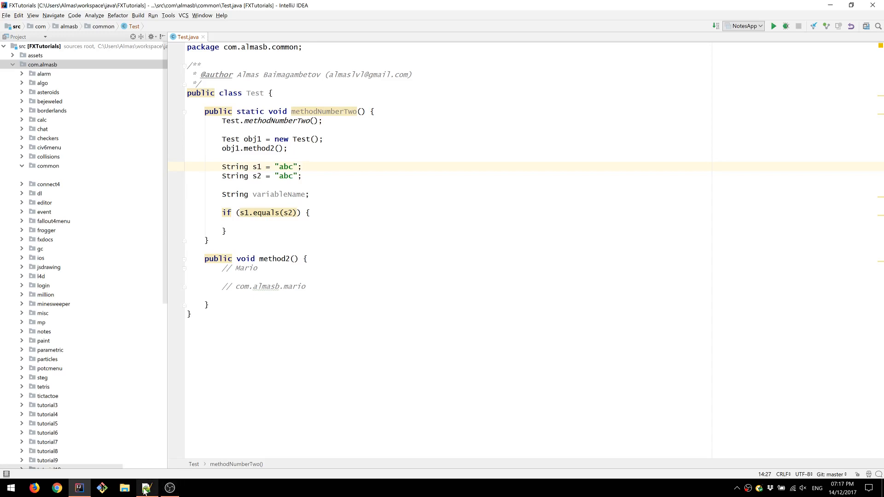
click(146, 488)
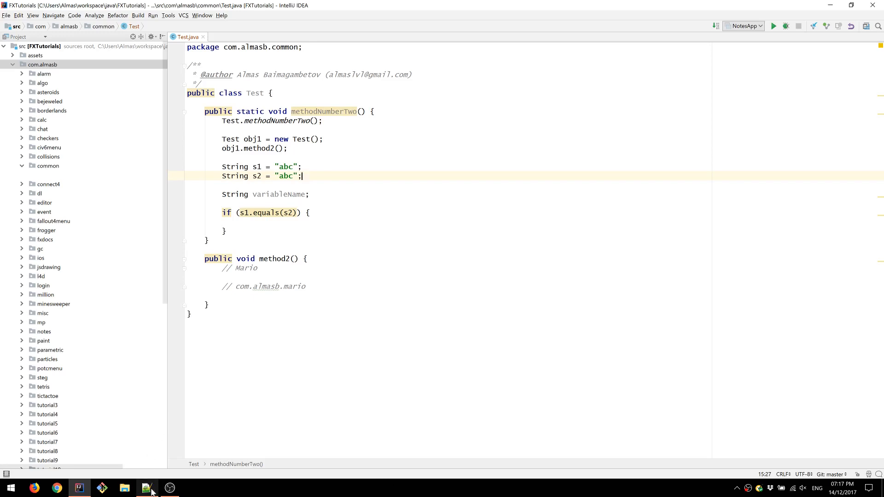
click(146, 489)
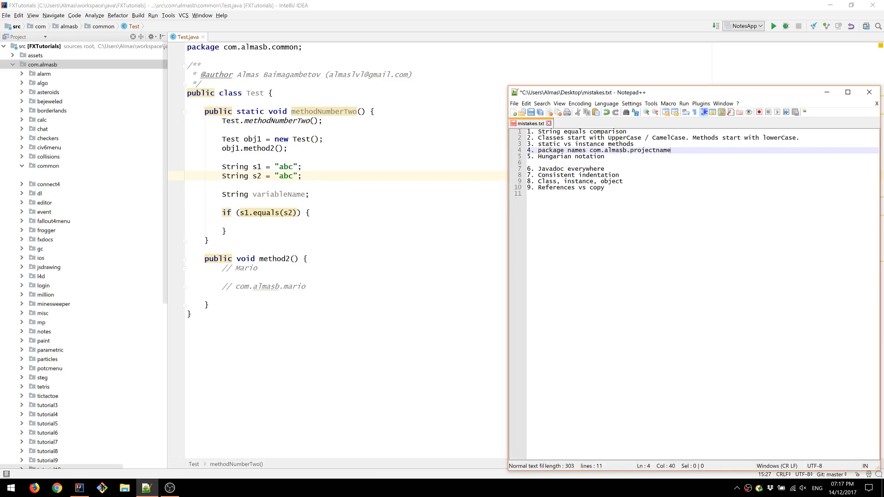
Step: Put the Notepad++ list away and return to the Test.java code
click(572, 169)
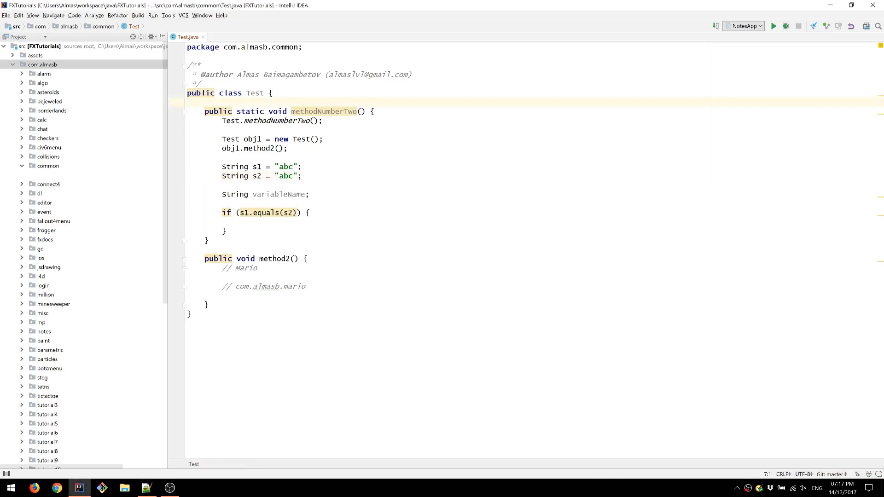
Step: Write "Person's name." as the Javadoc text above the String name field
text(str)
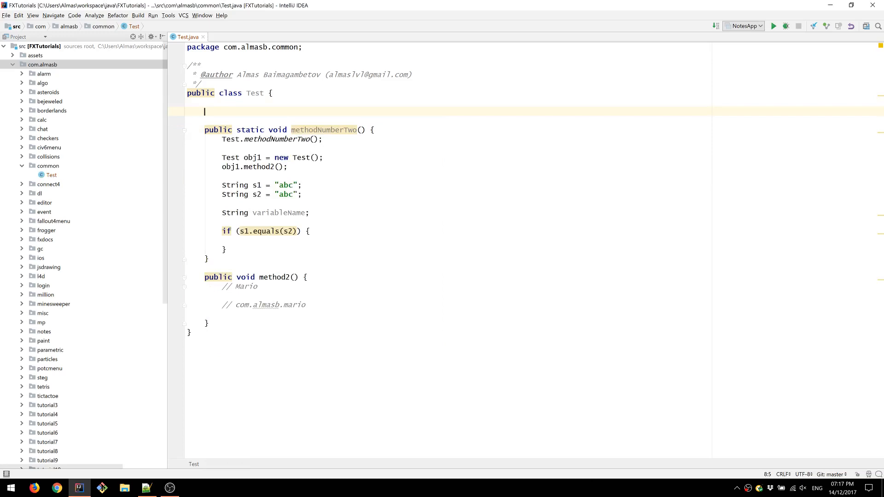
text(Person)
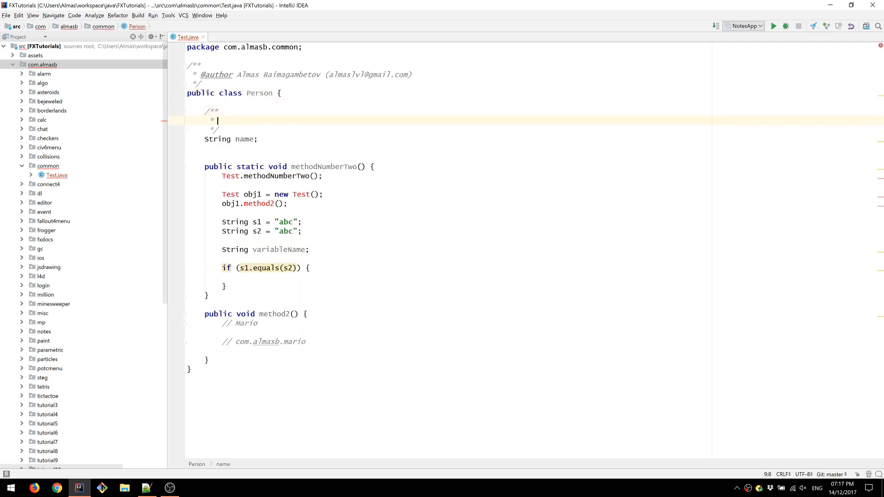
text(Peron)
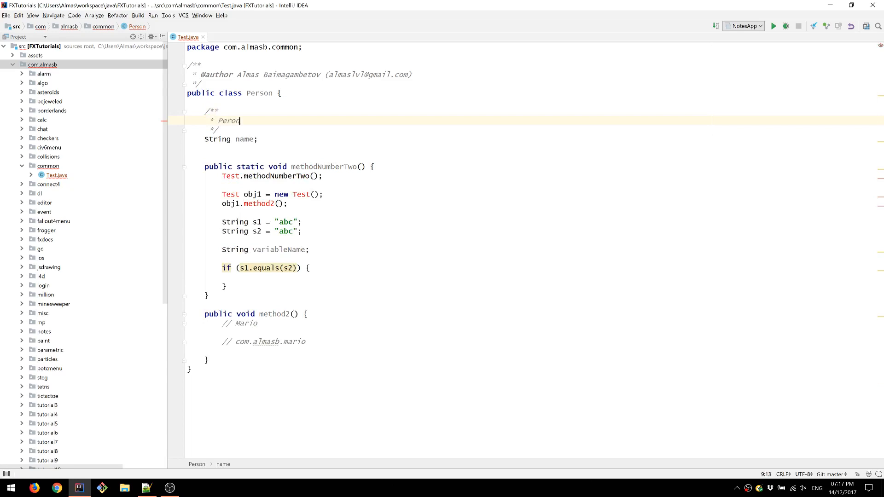
text(Person's na)
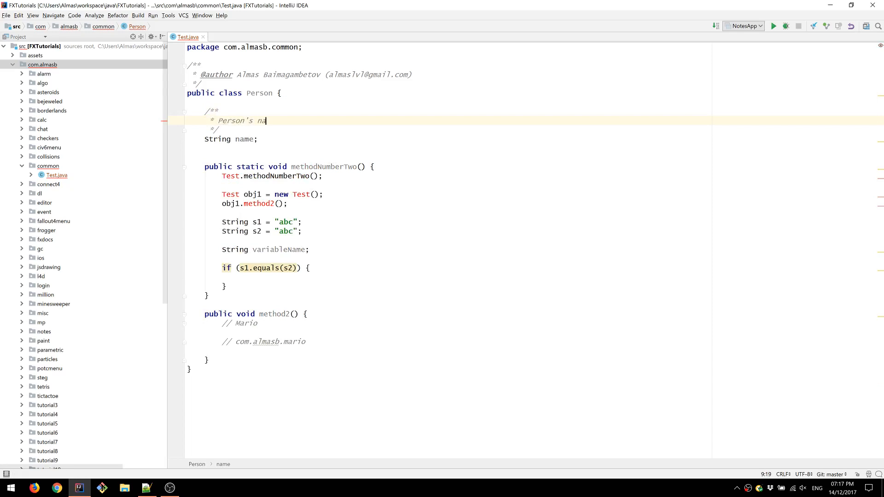
text(me.)
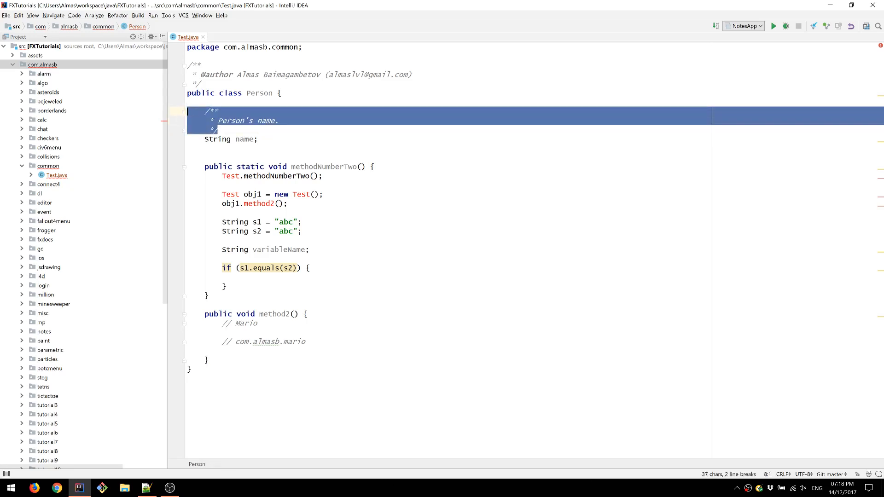
Step: Point out the methodNumberTwo call, the name field and the Person class name
click(271, 176)
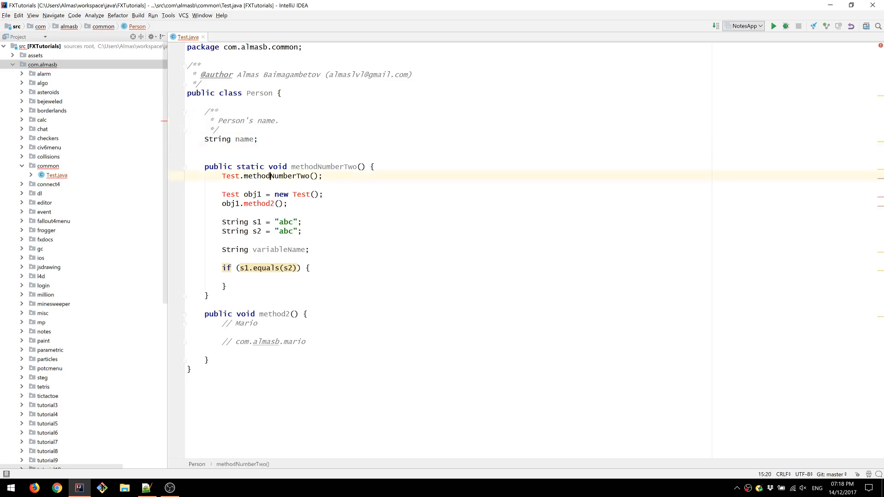
click(259, 139)
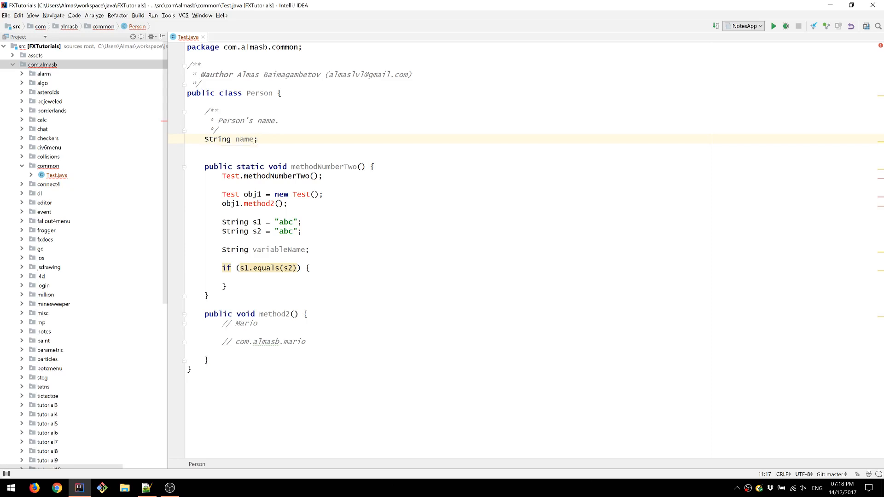
click(241, 139)
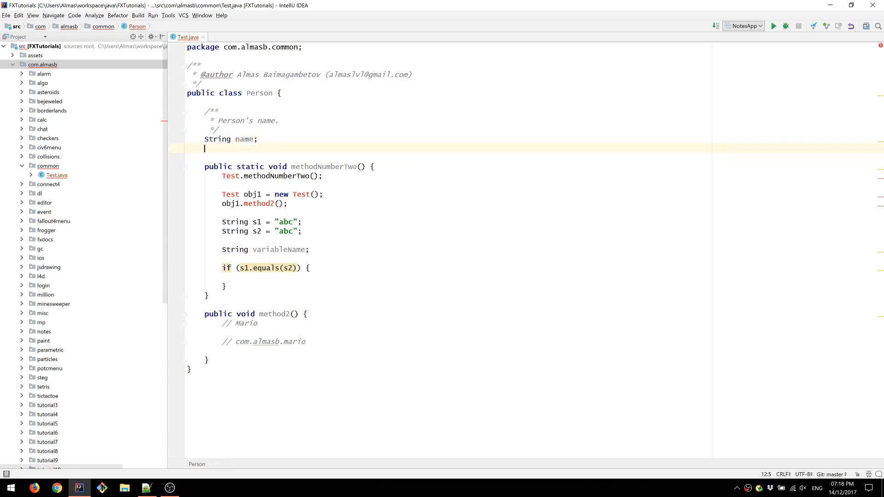
double_click(258, 92)
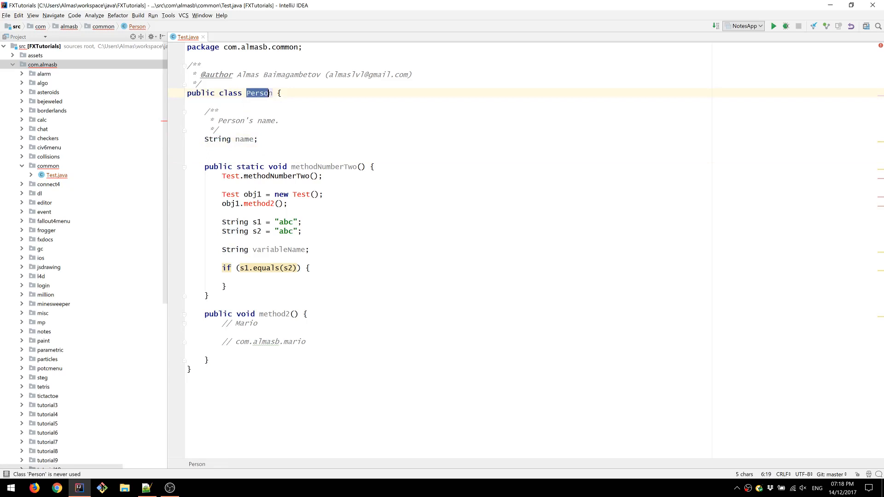
click(262, 92)
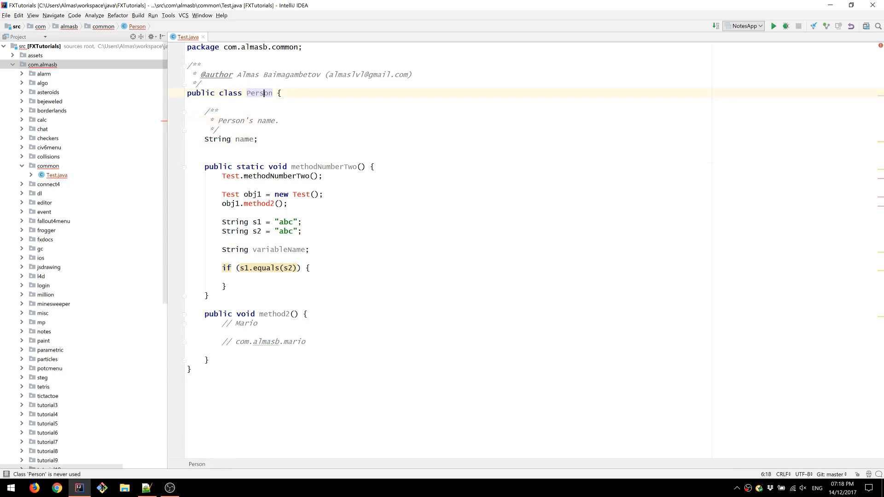
click(244, 139)
text(/**)
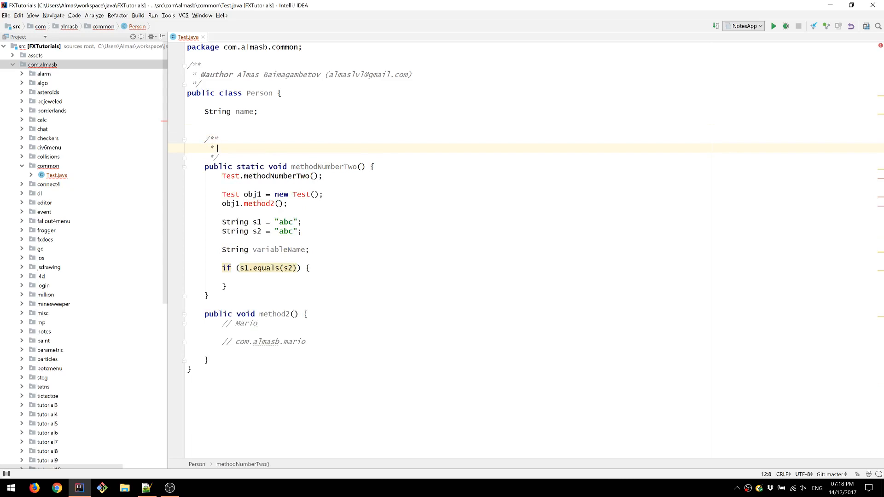
Step: Highlight the methodNumberTwo signature, its static keyword and the obj1.method2() call
double_click(324, 167)
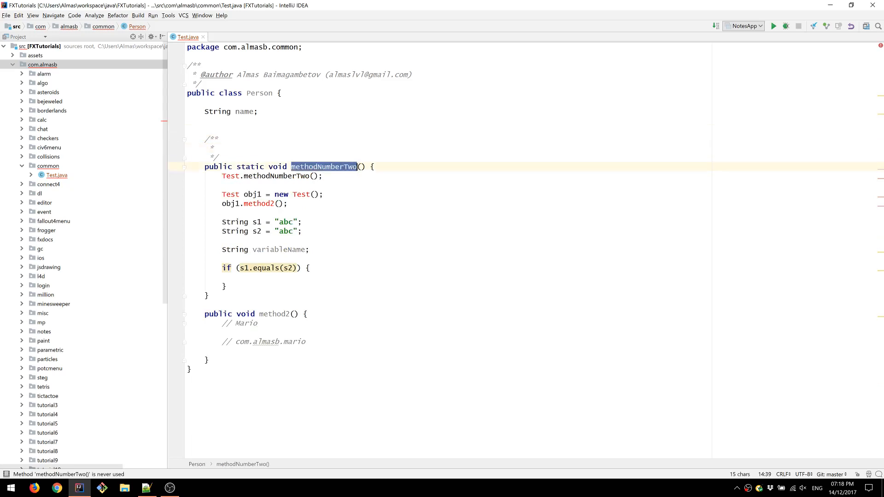
click(324, 167)
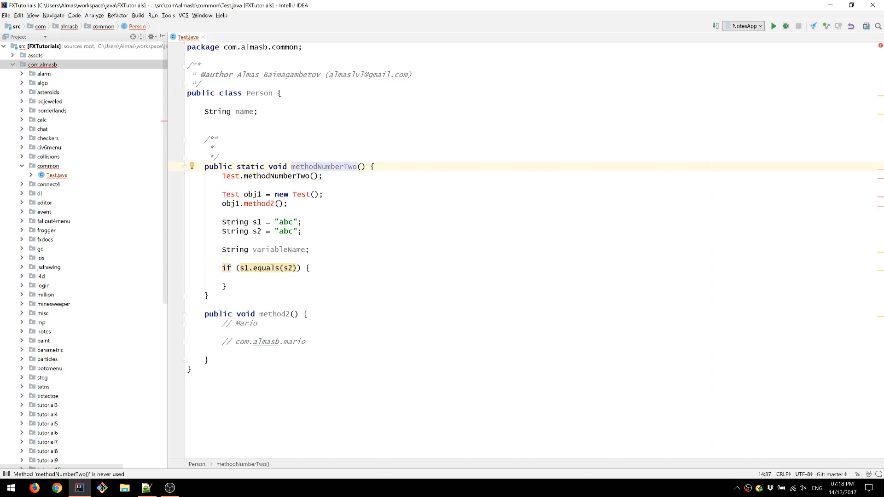
drag(235, 167, 309, 166)
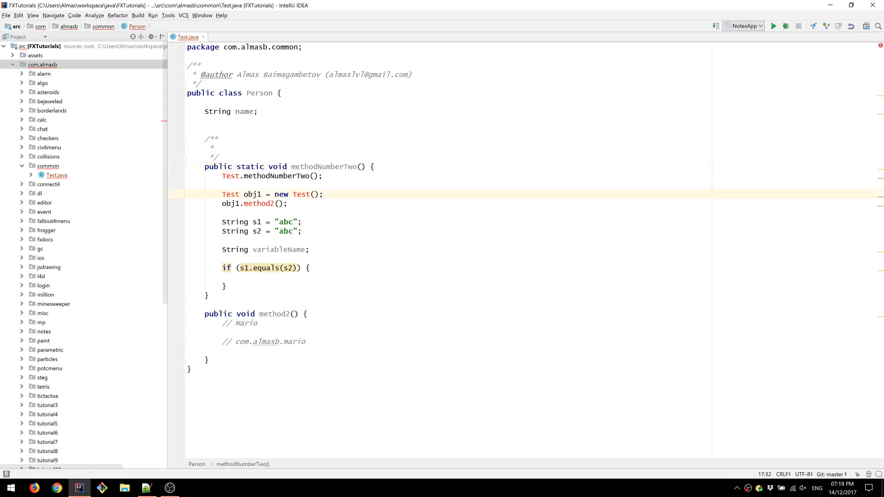
double_click(324, 166)
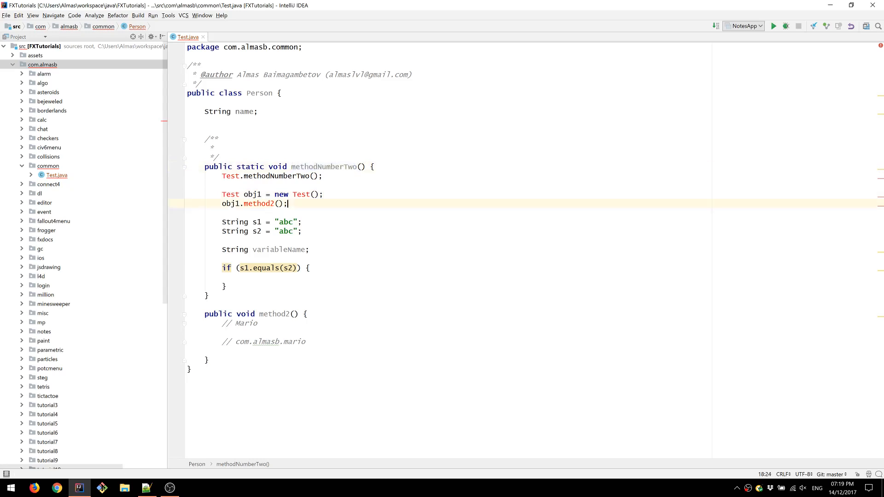
double_click(276, 167)
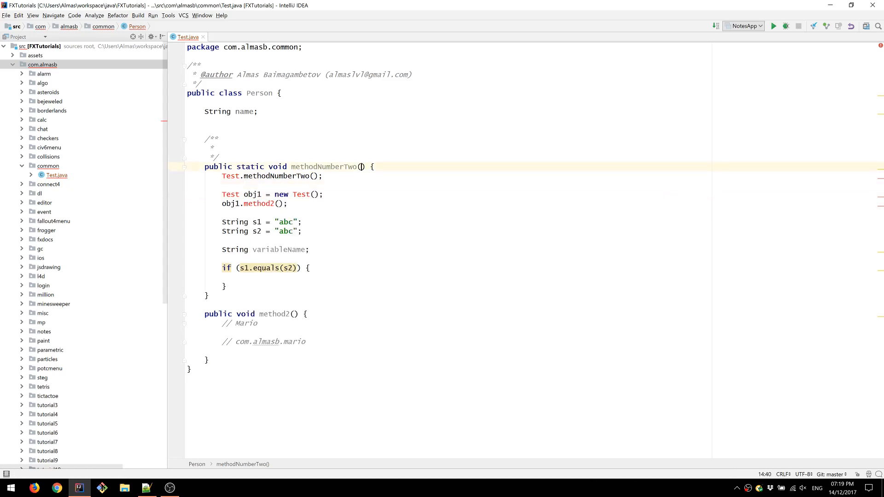
click(239, 167)
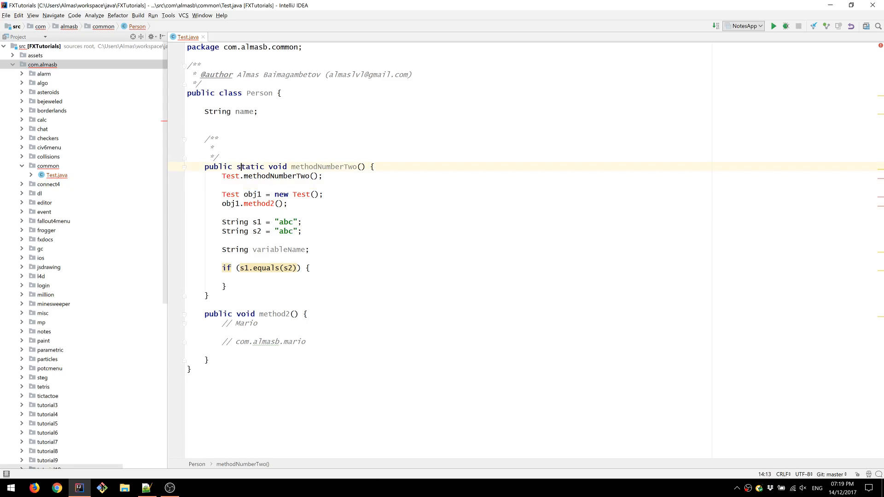
double_click(249, 166)
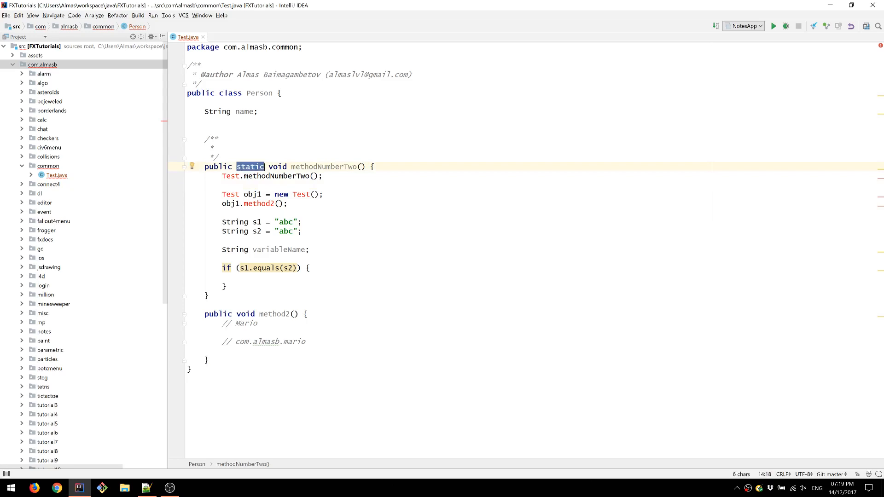
click(213, 166)
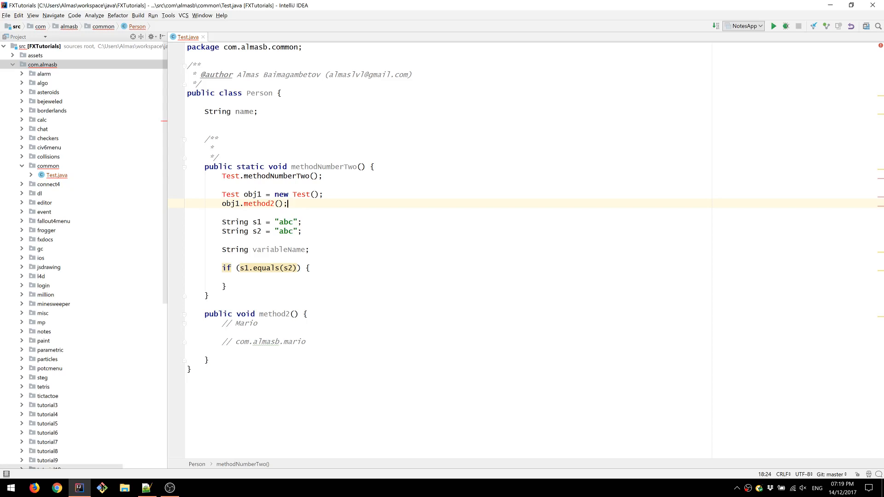
Step: Delete the empty Javadoc block and leftover blank line above methodNumberTwo
click(217, 157)
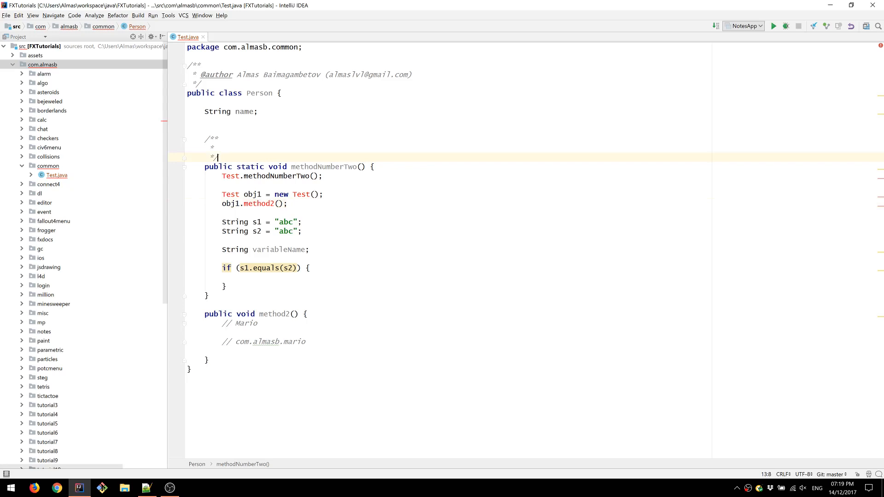
drag(217, 157, 211, 139)
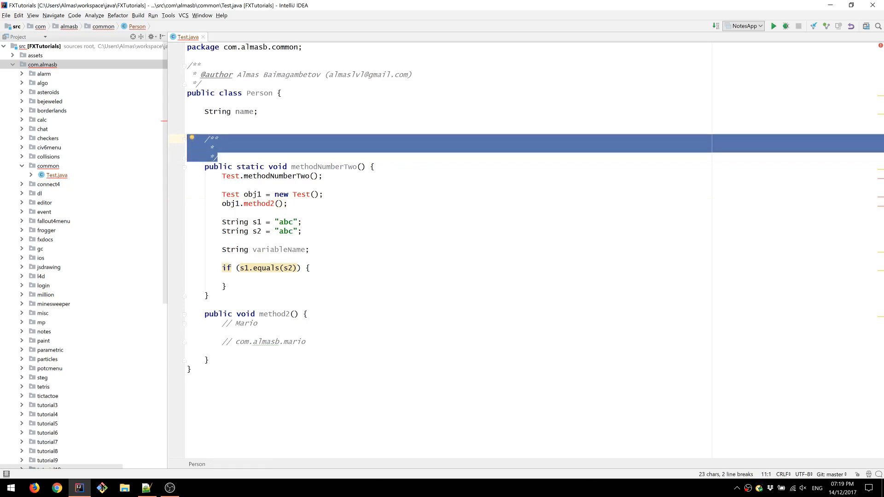
key(Delete)
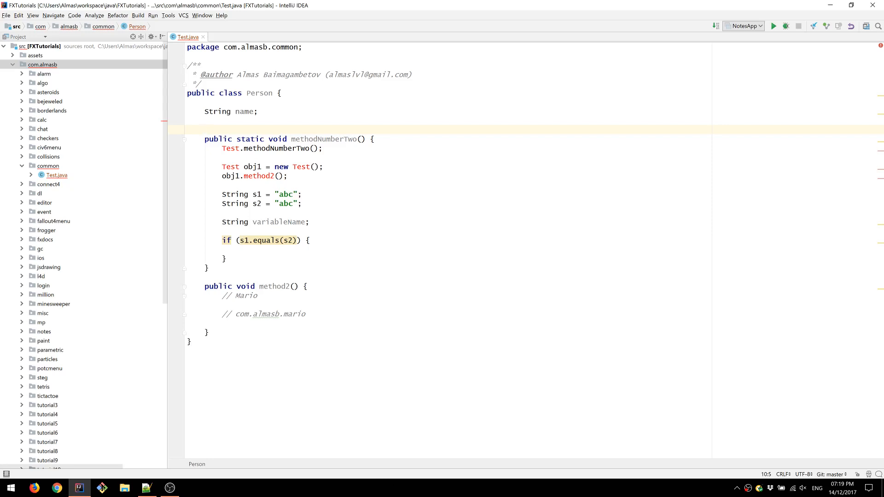
key(backspace)
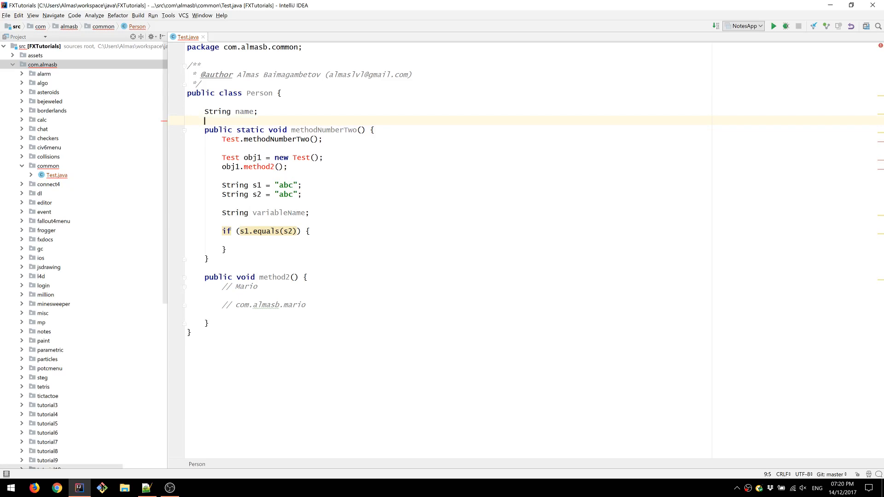
click(307, 276)
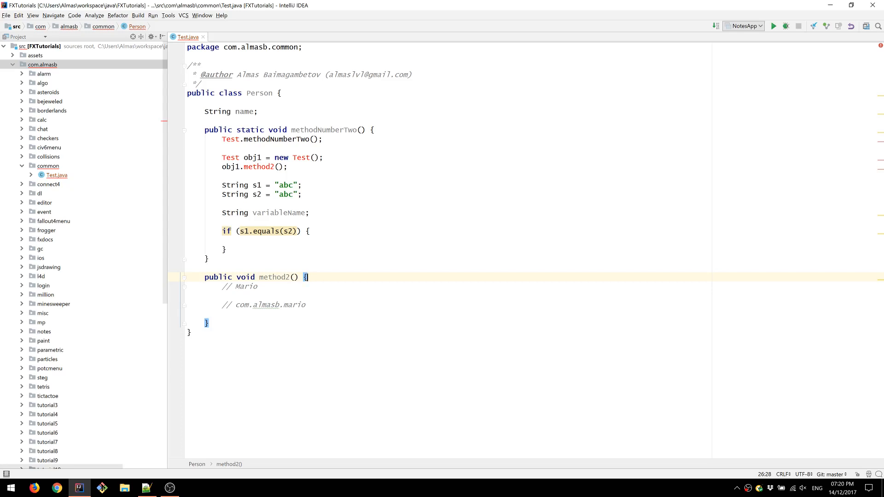
click(259, 93)
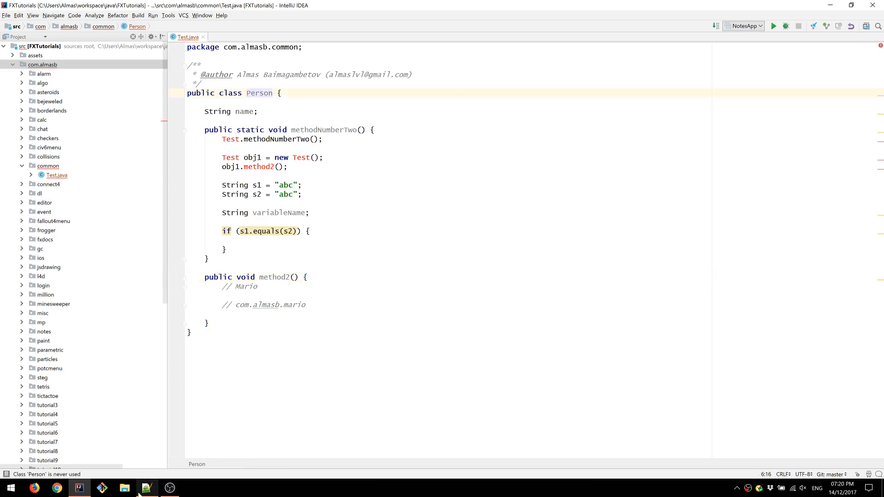
Step: Review the indentation of methodNumberTwo and its if block, then reopen the mistakes list
click(147, 488)
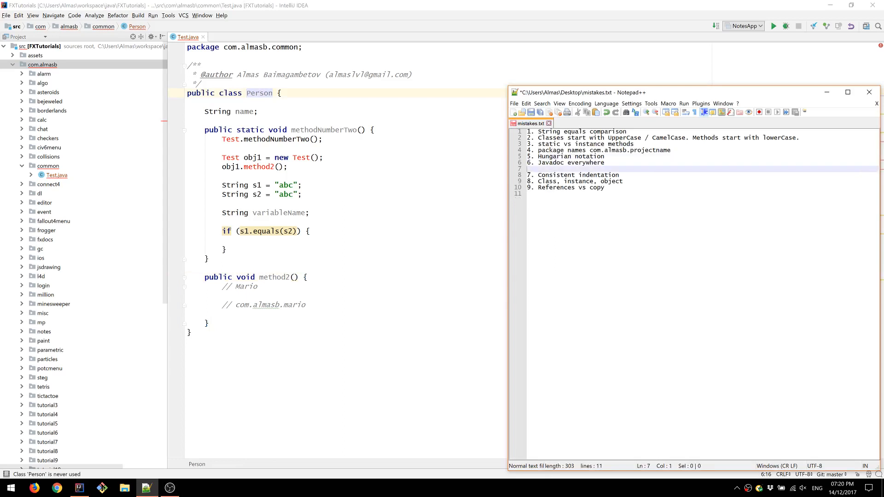
click(580, 174)
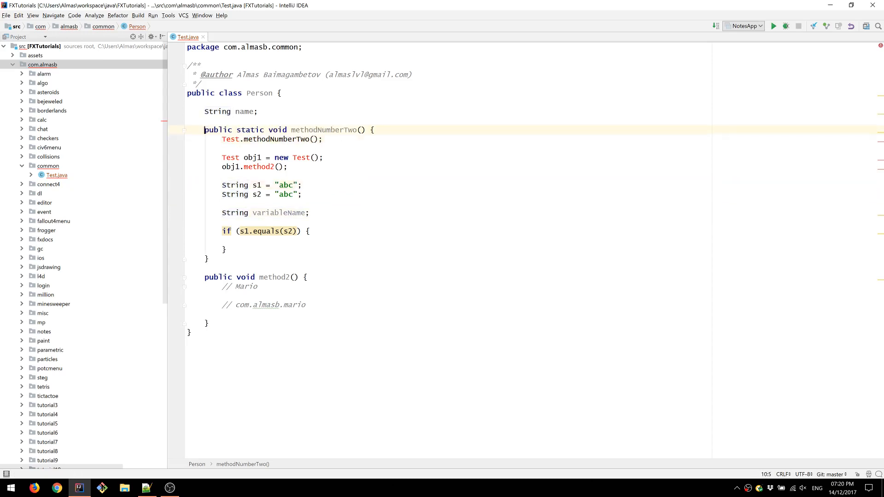
click(189, 240)
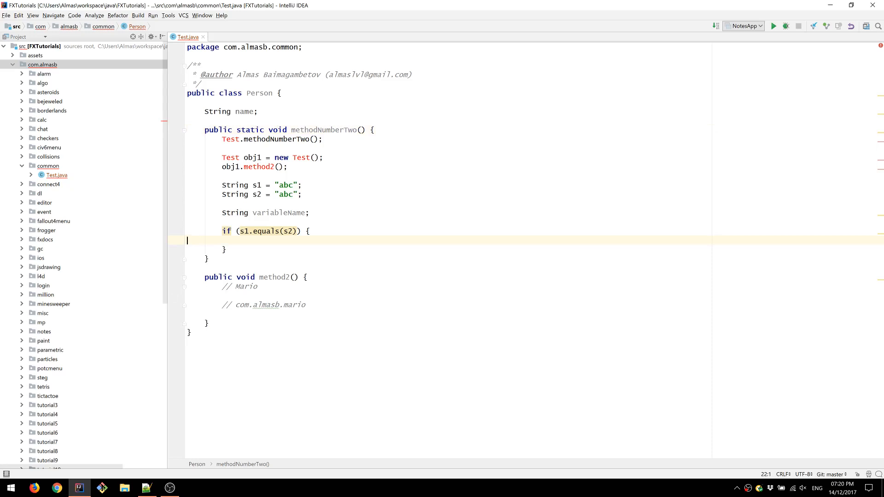
click(198, 130)
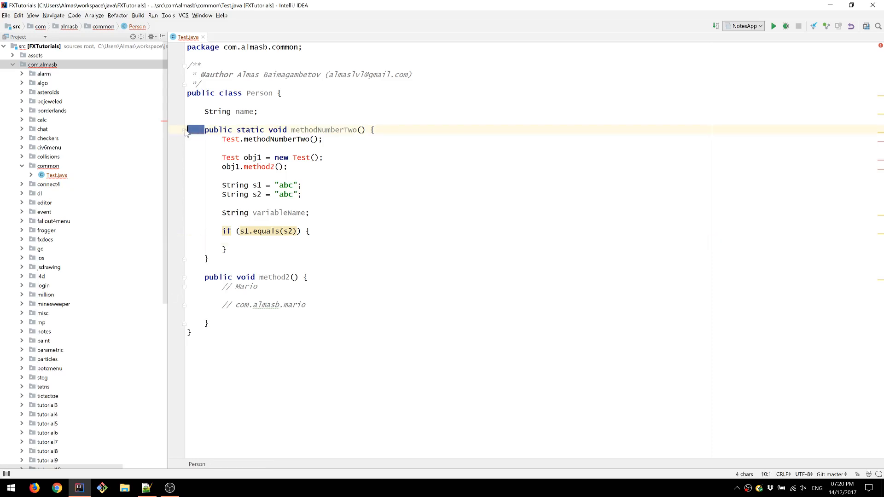
click(221, 139)
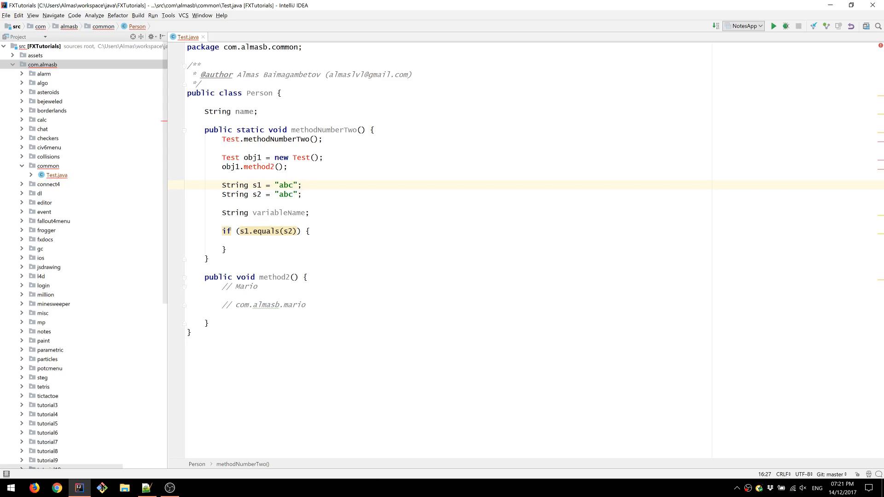
click(146, 488)
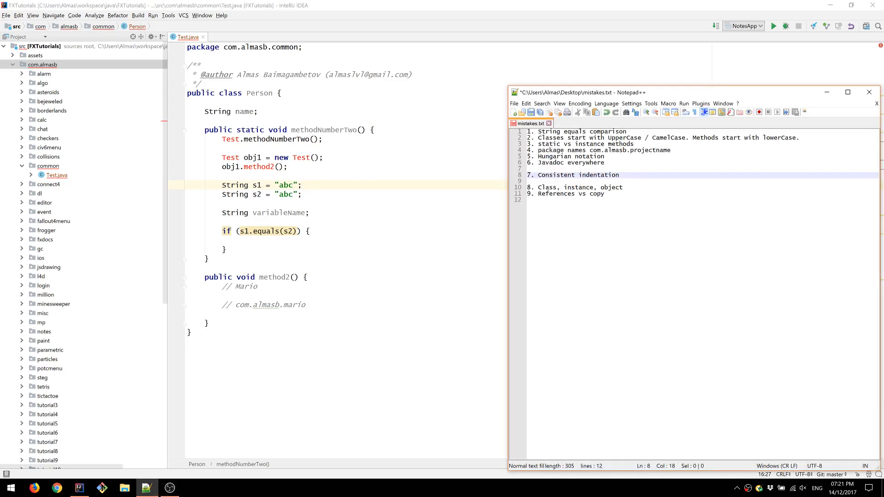
Step: Point out the name field and the obj1 variable, then show the mistakes list
key(Delete)
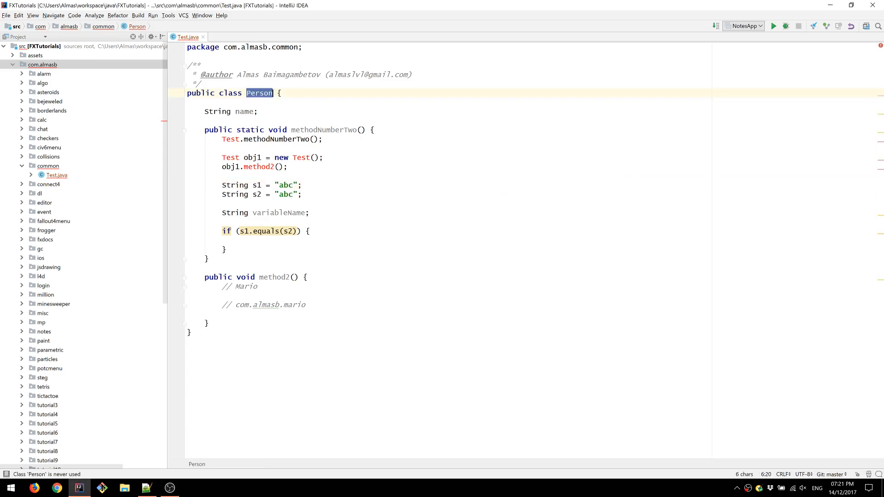
click(259, 111)
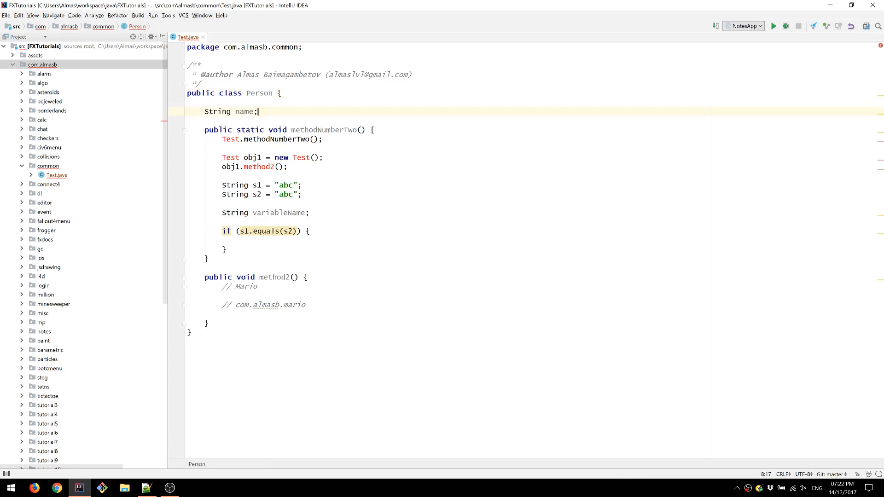
click(277, 167)
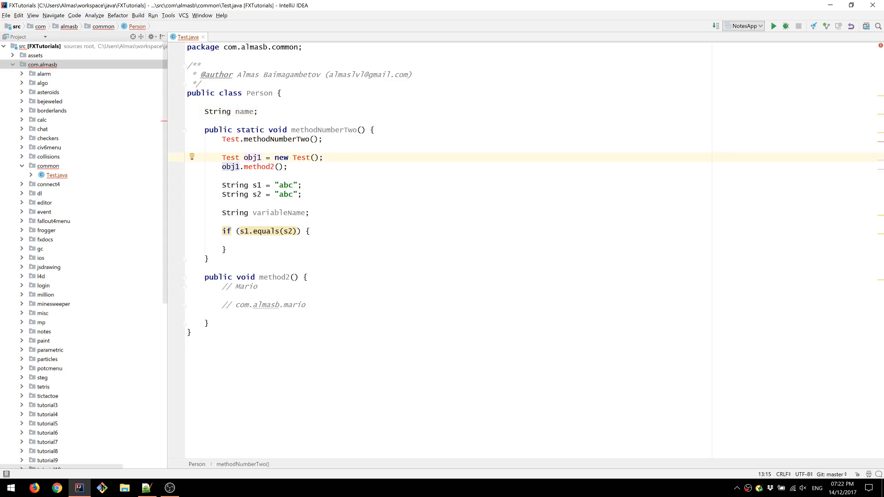
double_click(251, 158)
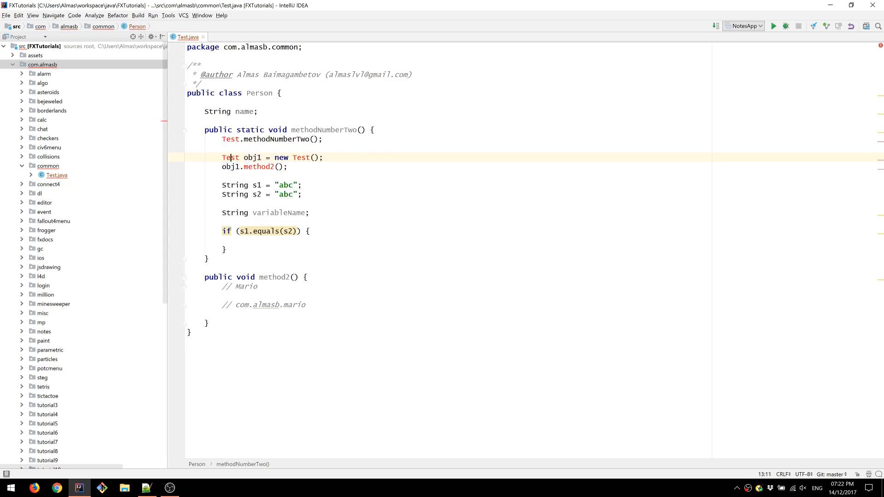
click(147, 488)
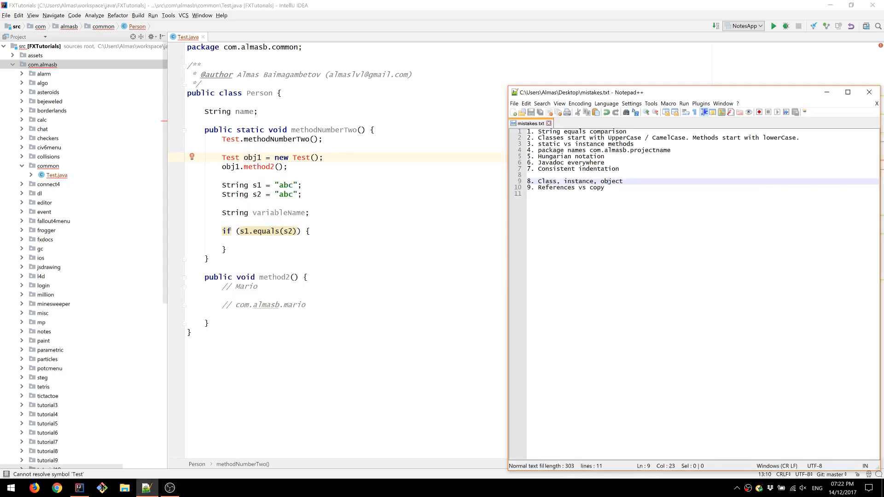
Step: Select methodNumberTwo's old body and start typing a new statement over it
double_click(252, 158)
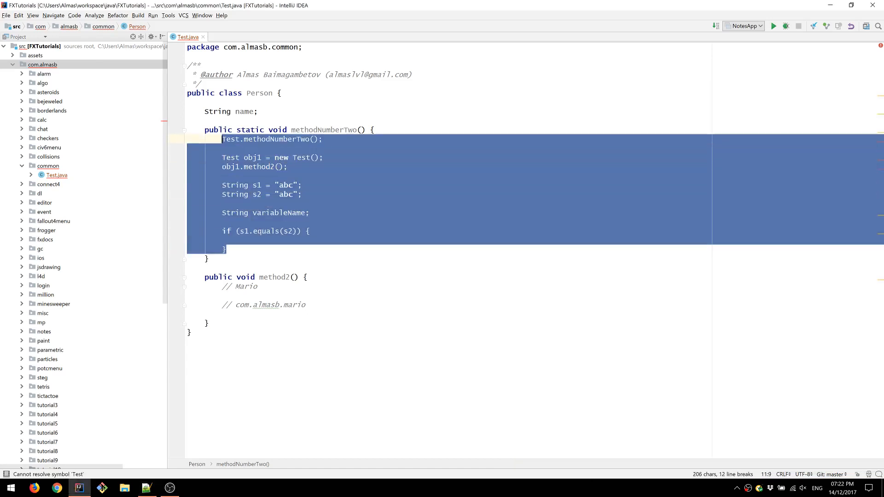
text(i)
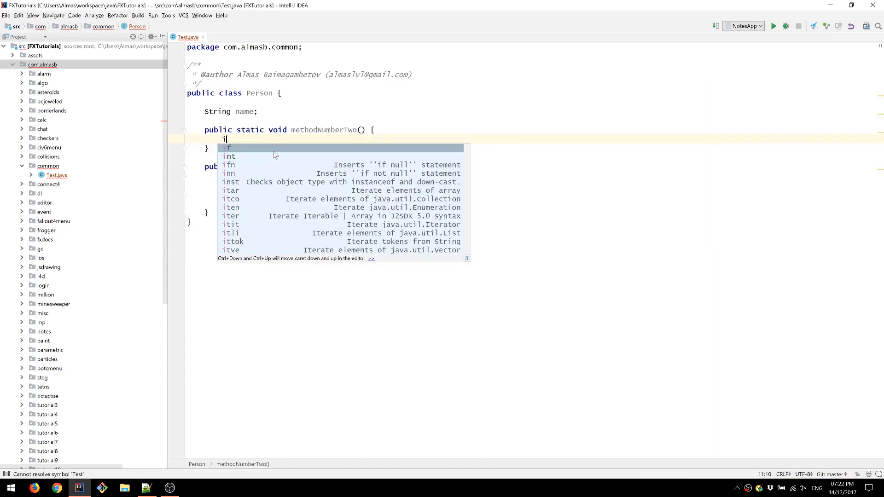
Step: Declare int a = 0 and int b = a in methodNumberTwo
text(nt a = 0;)
text(int b = a;)
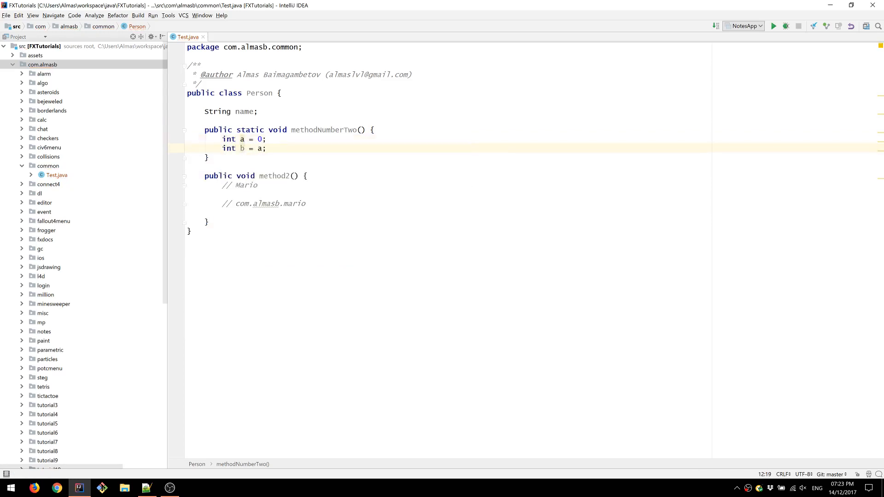
key(Enter)
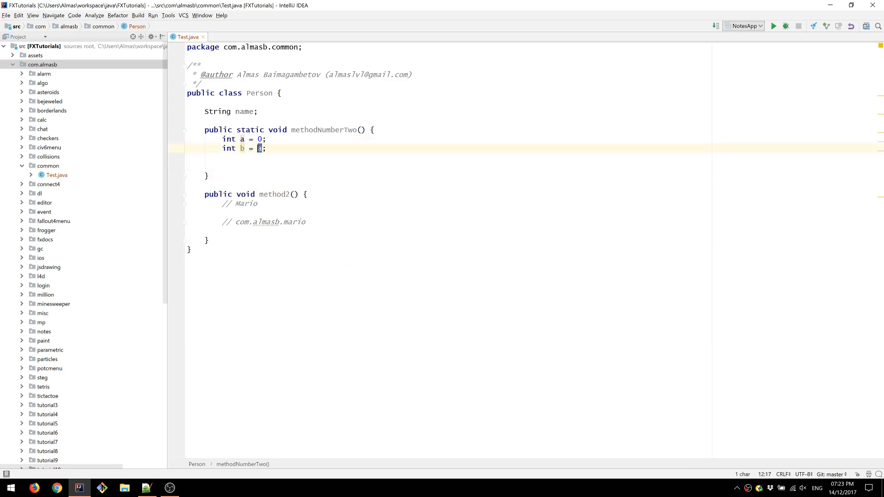
text(a)
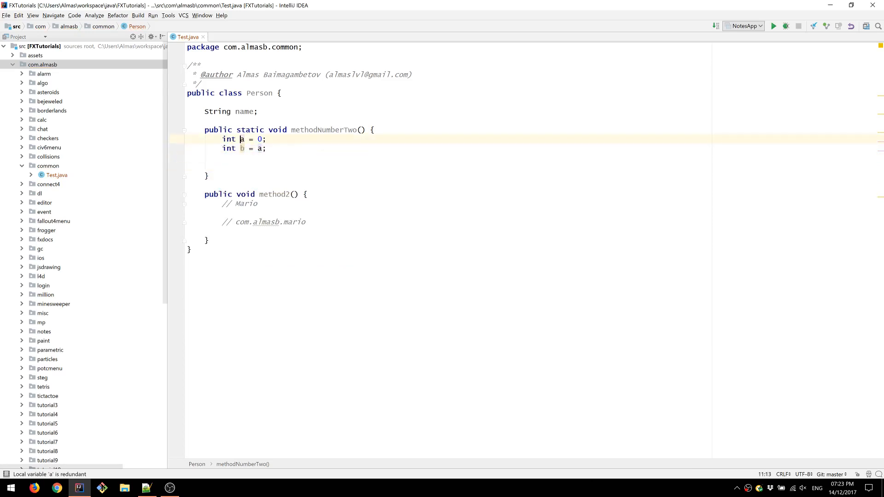
click(256, 148)
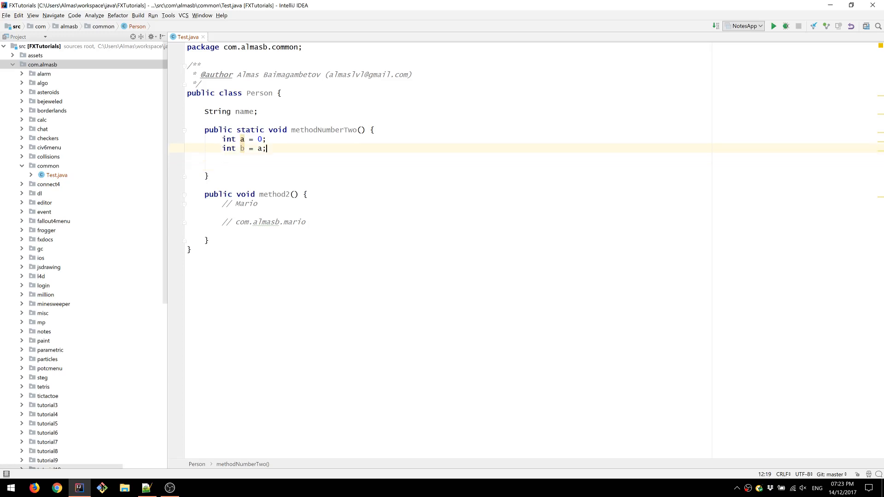
key(enter)
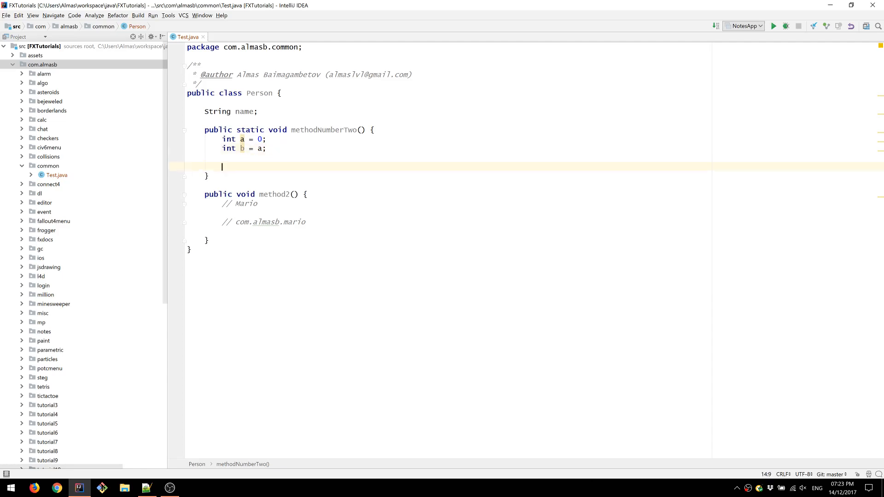
Step: Add String s1 = "a" and String s2 = s1, then select both lines to overwrite
text(String)
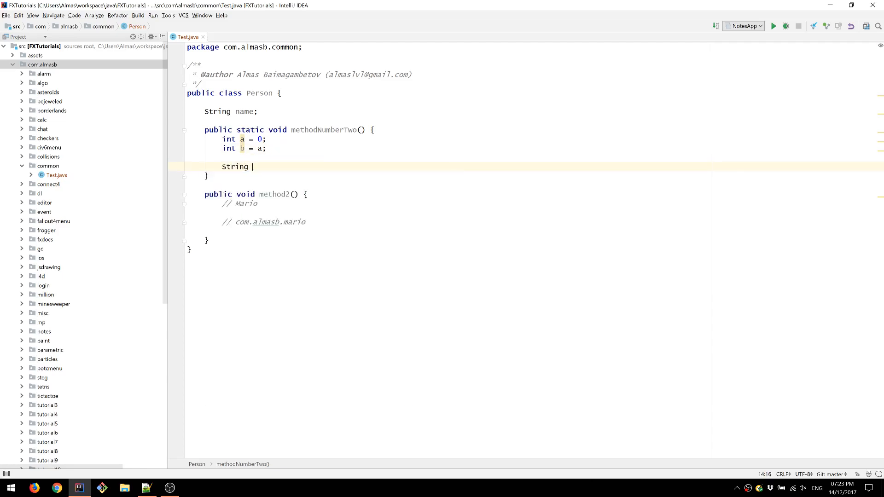
text(s1 =)
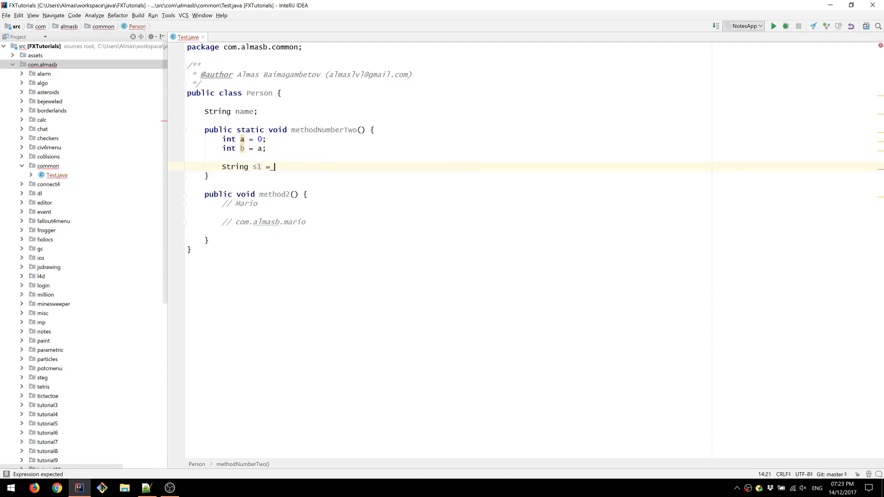
text("a";)
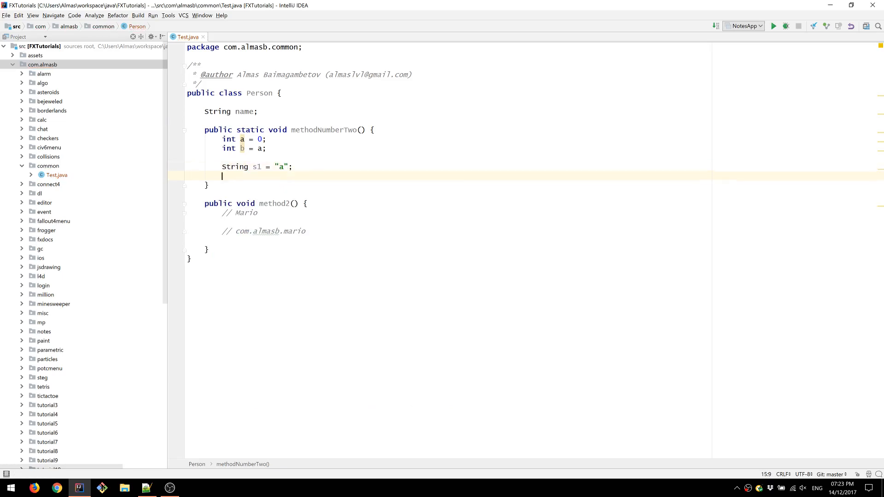
text(String s2=)
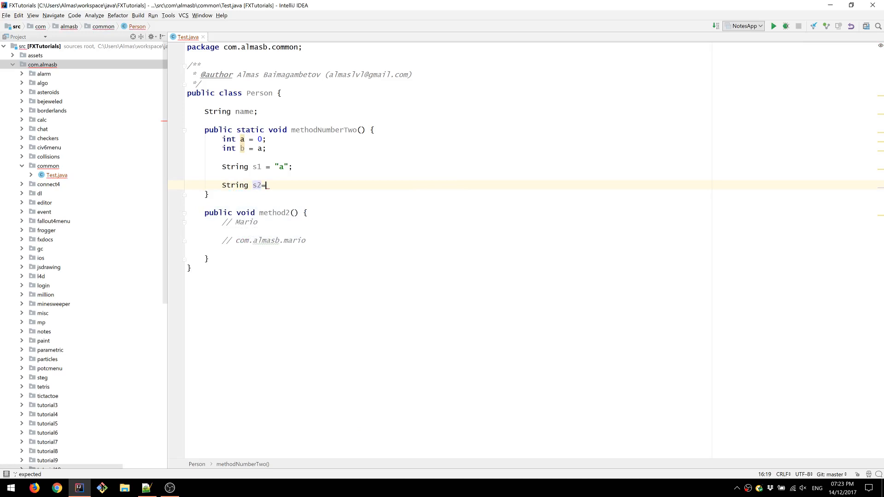
text(s1;)
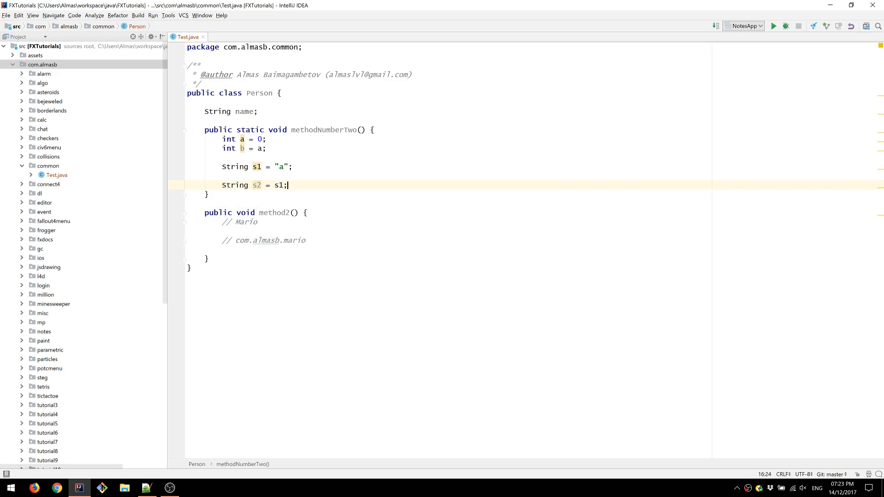
drag(254, 166, 287, 186)
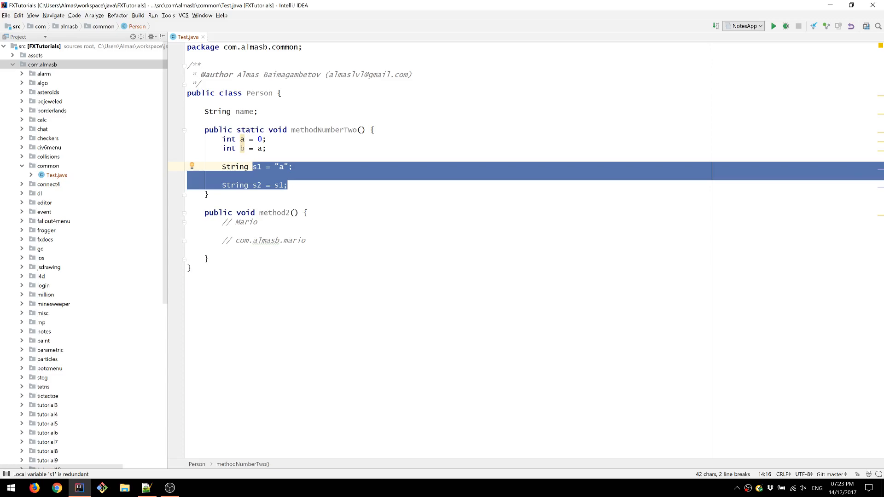
text(Perso)
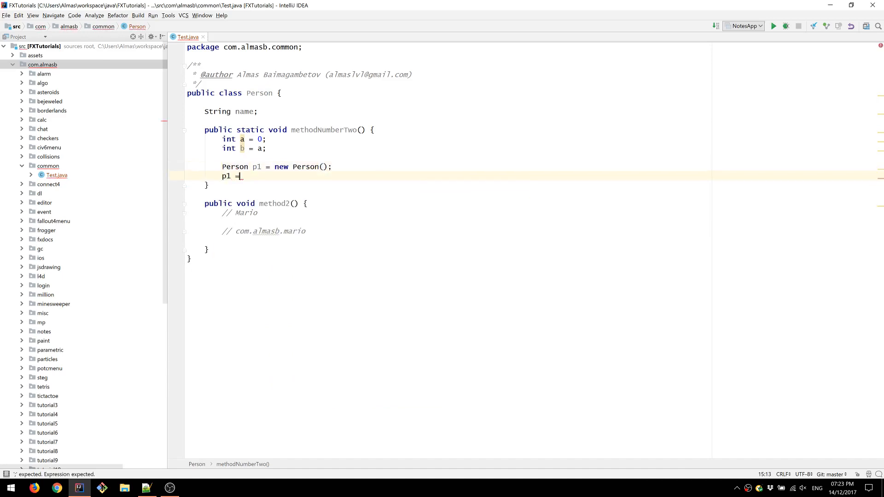
Step: Write Person p2 = p1 and p2.name = "something", then return to the int b line
text(Person p2 = p1;)
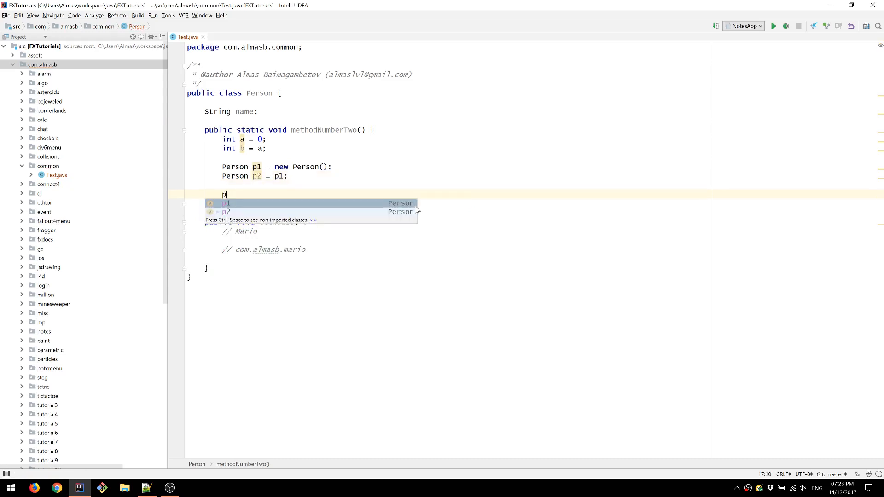
text(2.name = "something";)
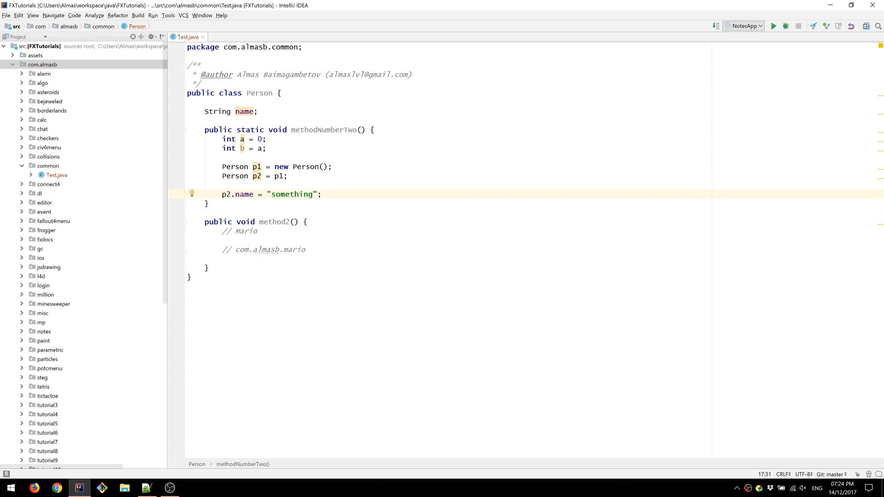
drag(222, 139, 266, 148)
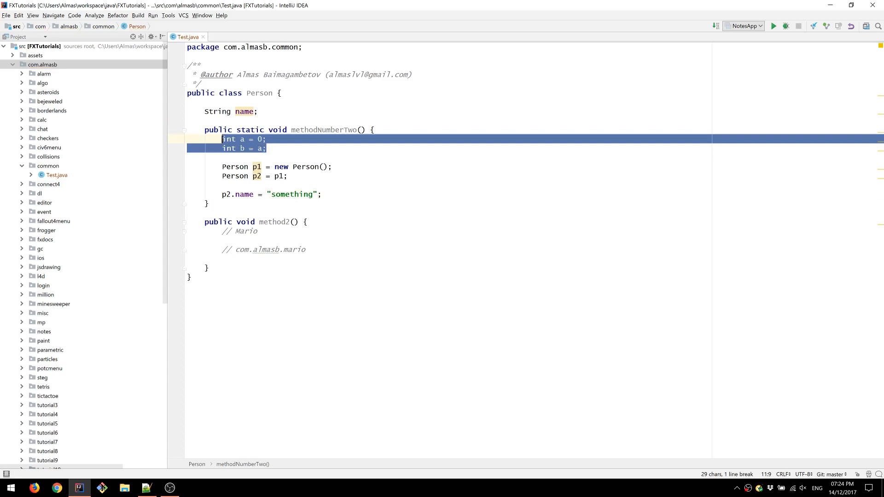
click(265, 149)
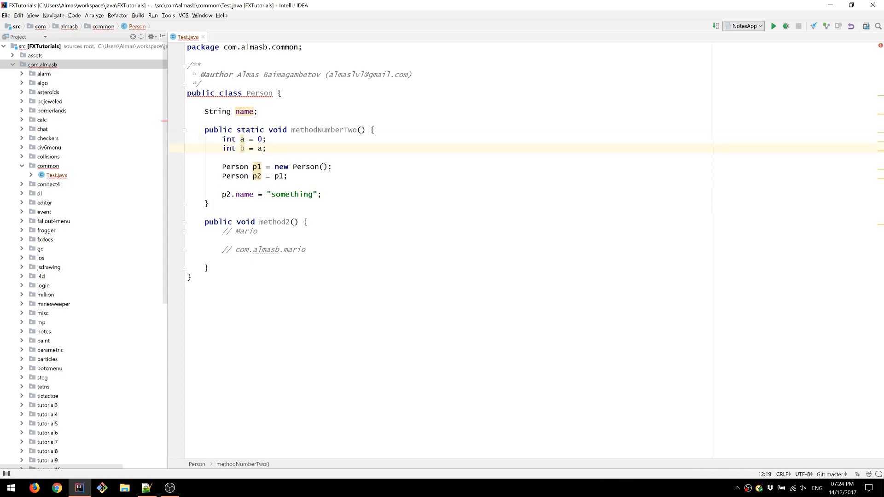
Step: Add b = 33; and highlight p1, new Person() and p2 while explaining
text(b)
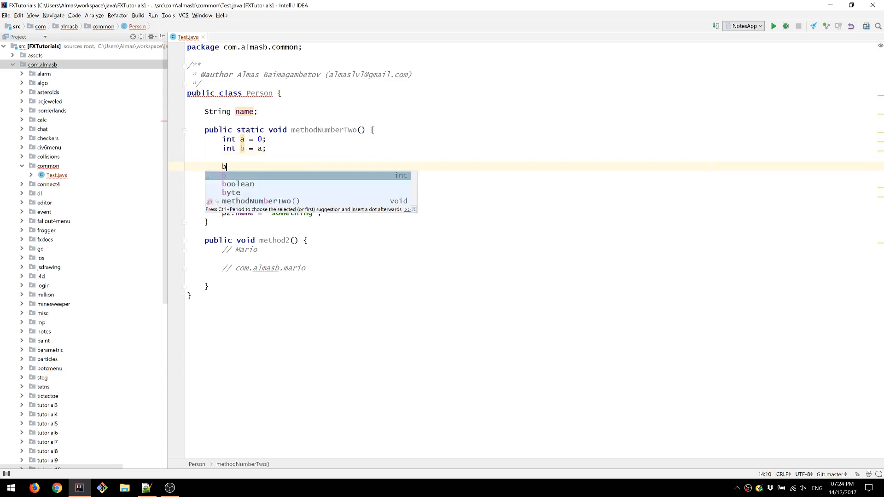
text(= 33;)
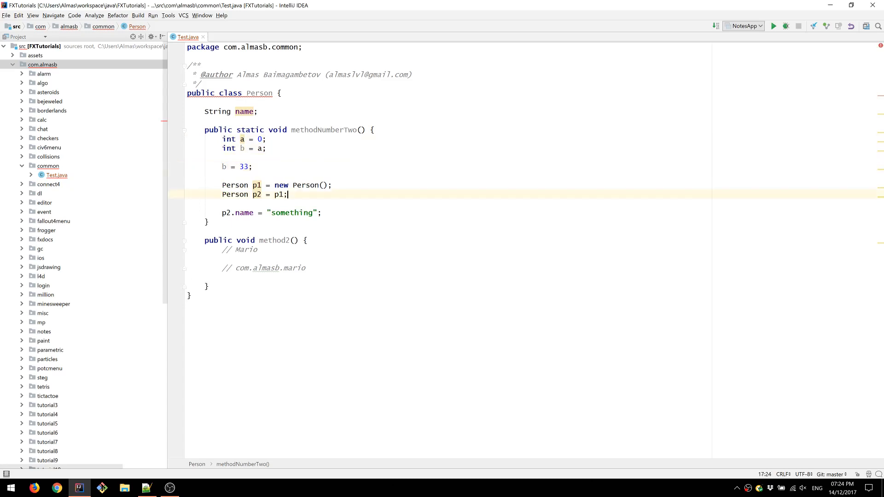
click(255, 185)
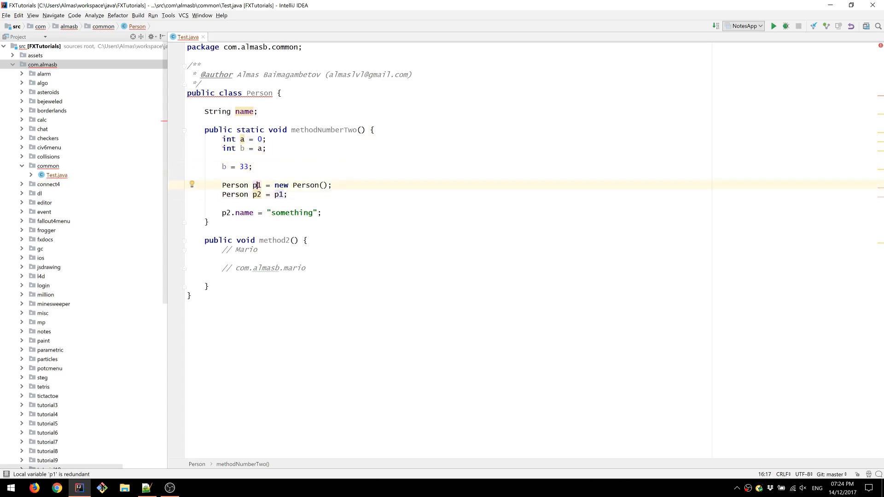
double_click(234, 185)
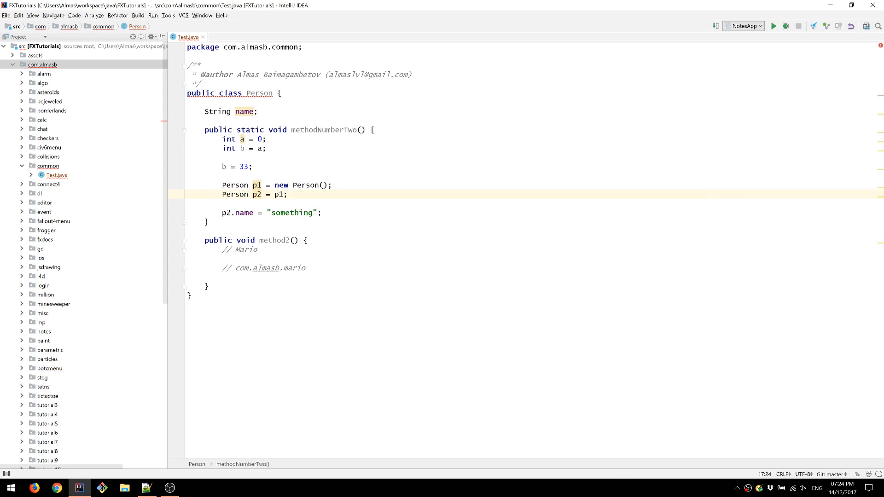
click(261, 185)
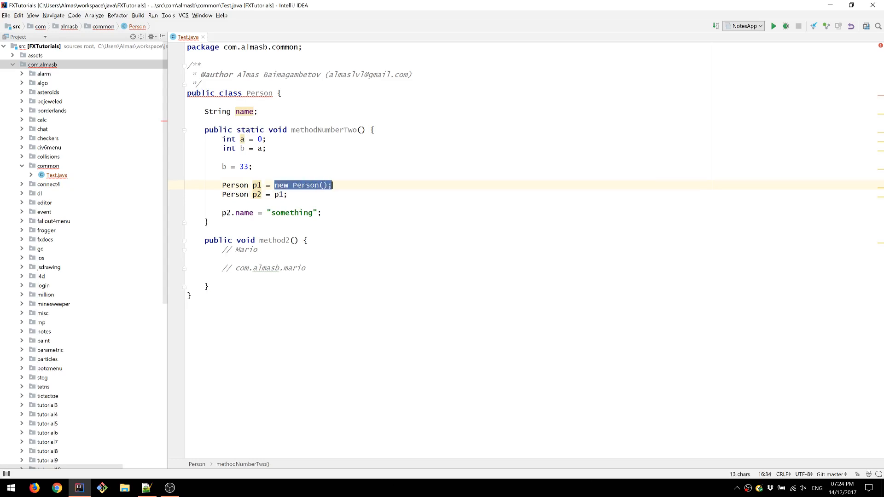
click(334, 185)
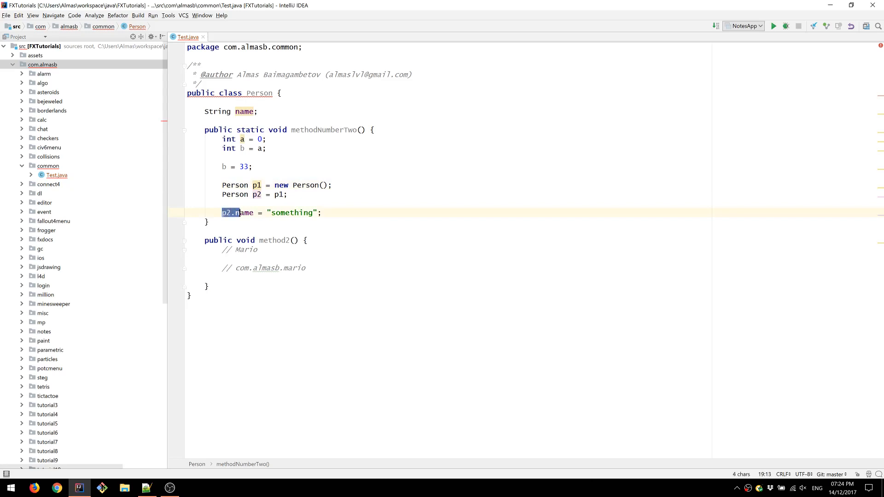
Step: Select on the p2.name line, then bring the Notepad++ mistakes list back into view
click(206, 221)
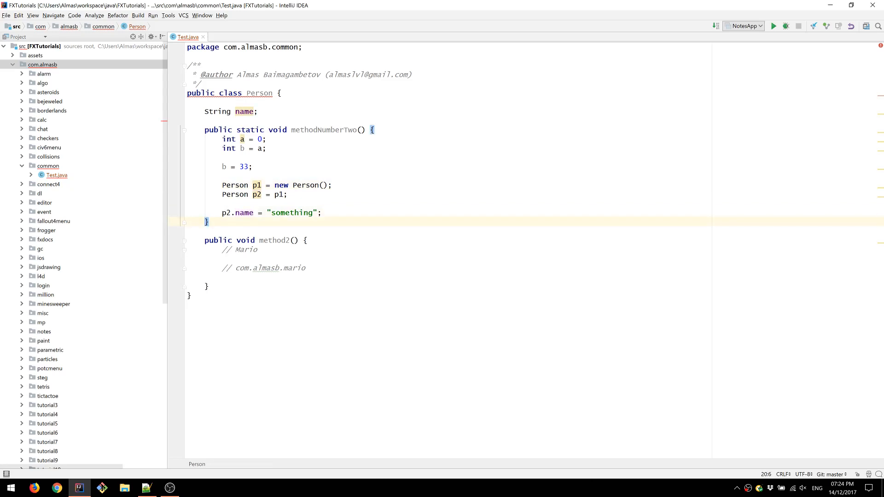
click(271, 213)
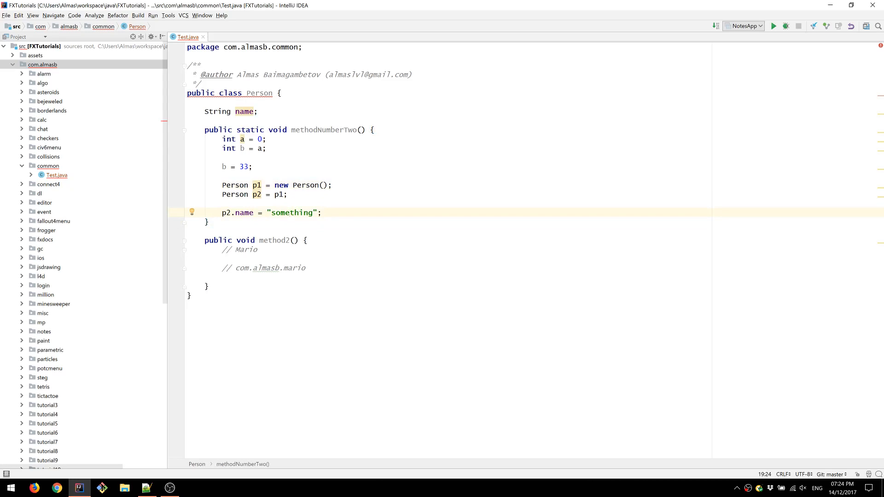
double_click(292, 213)
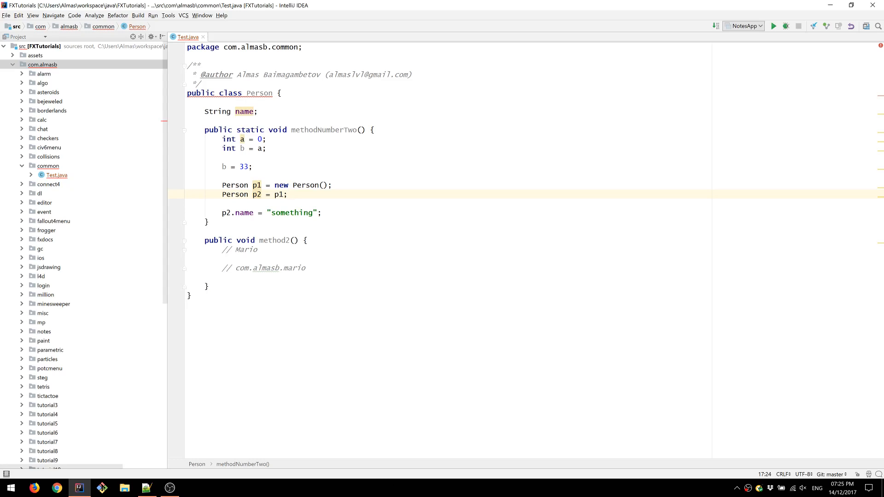
mouse_move(162, 416)
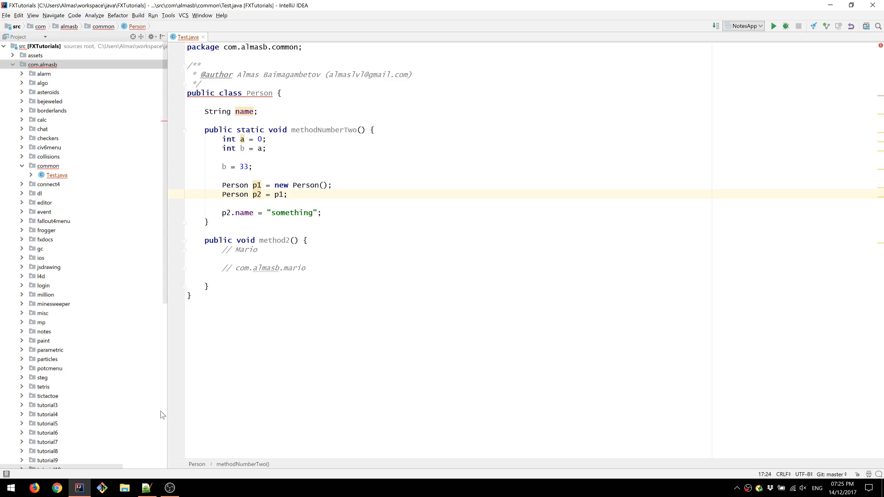
click(146, 489)
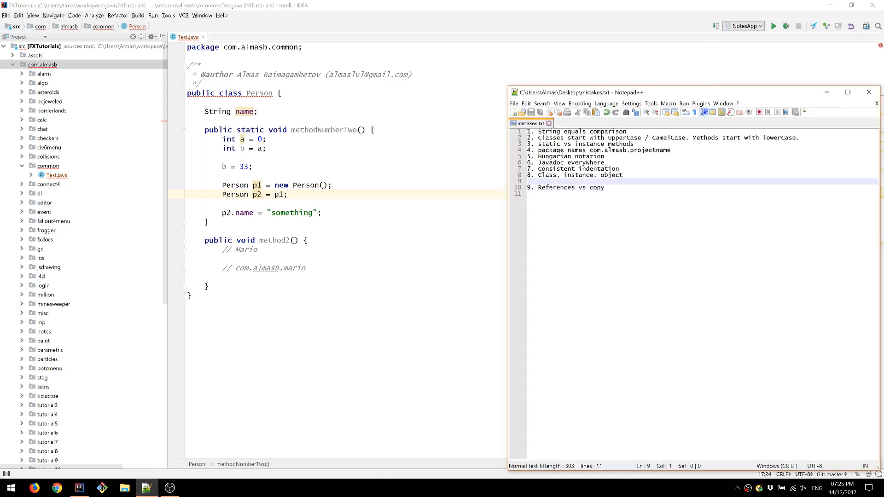